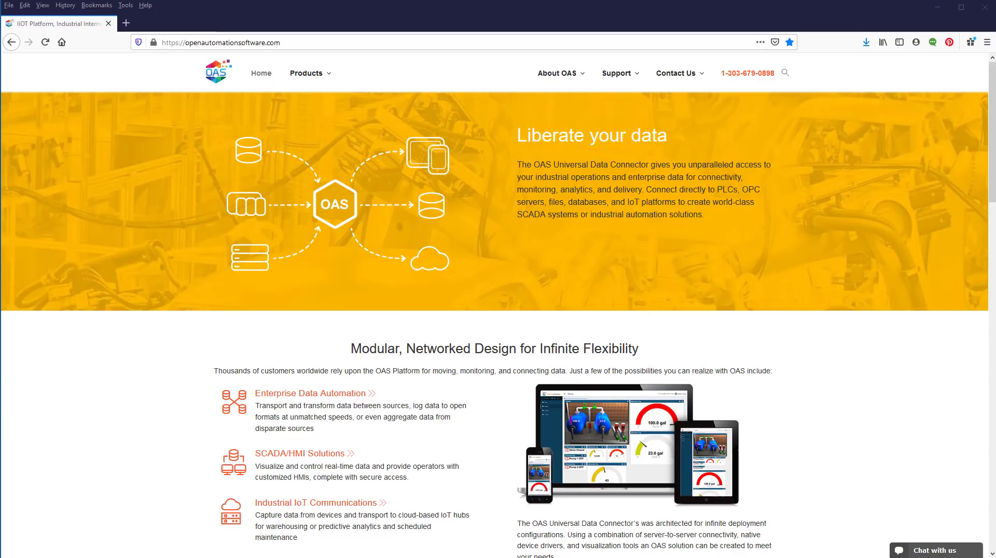
Open the Getting Started Modbus article from the OAS Knowledge Base in Firefox
{"action": "left_click", "coordinate": [617, 73]}
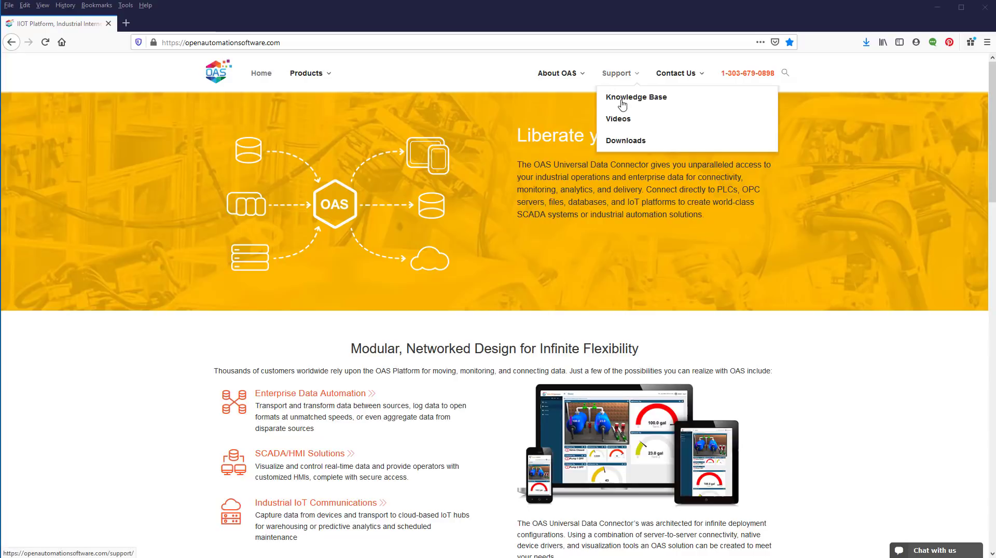
{"action": "left_click", "coordinate": [636, 97]}
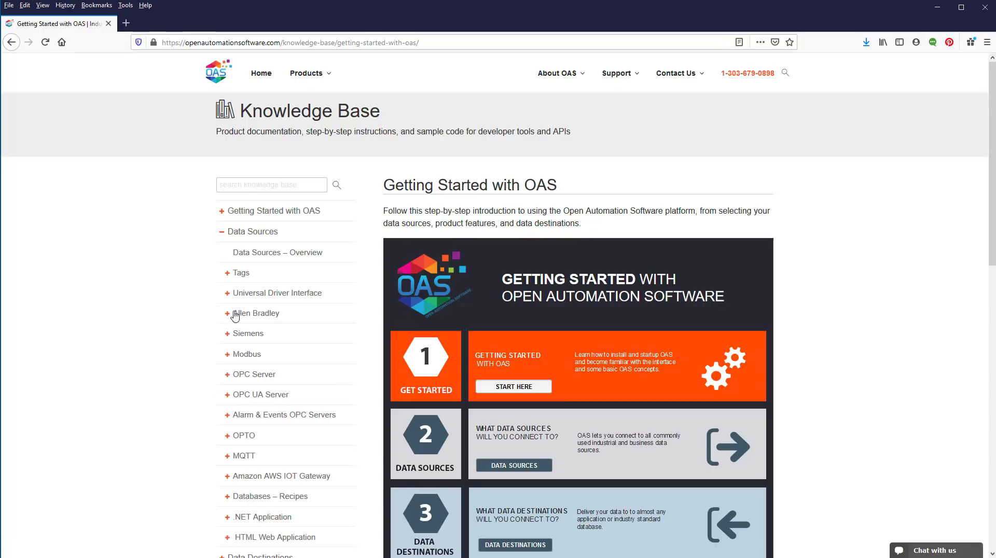
{"action": "left_click", "coordinate": [246, 354]}
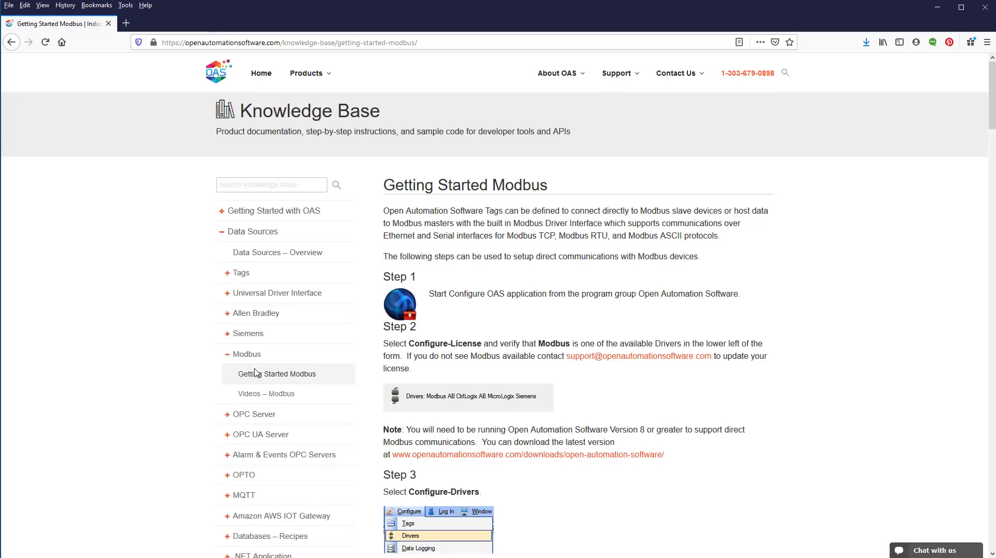
{"action": "mouse_move", "coordinate": [255, 377]}
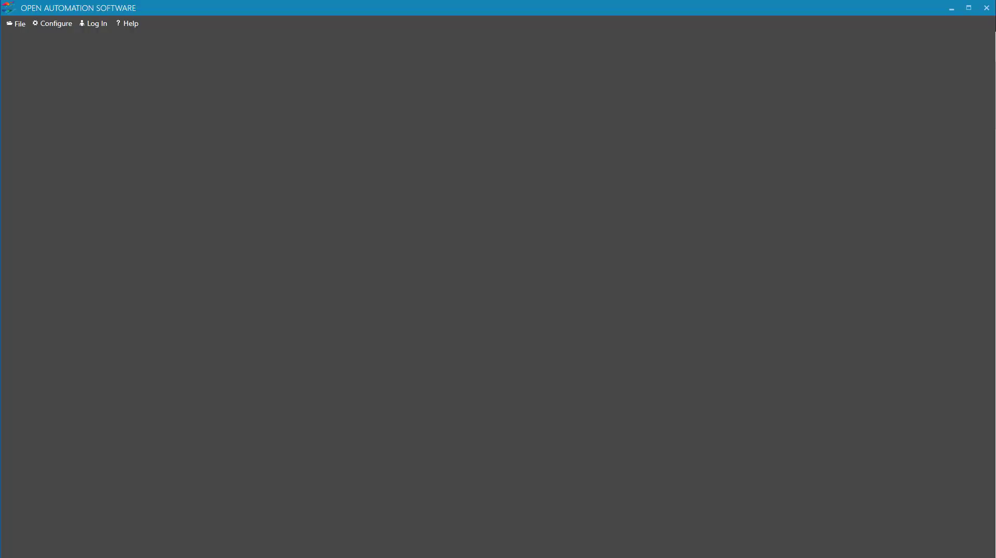
Open the Drivers configuration to show the Modbus driver interface form
{"action": "left_click", "coordinate": [55, 23]}
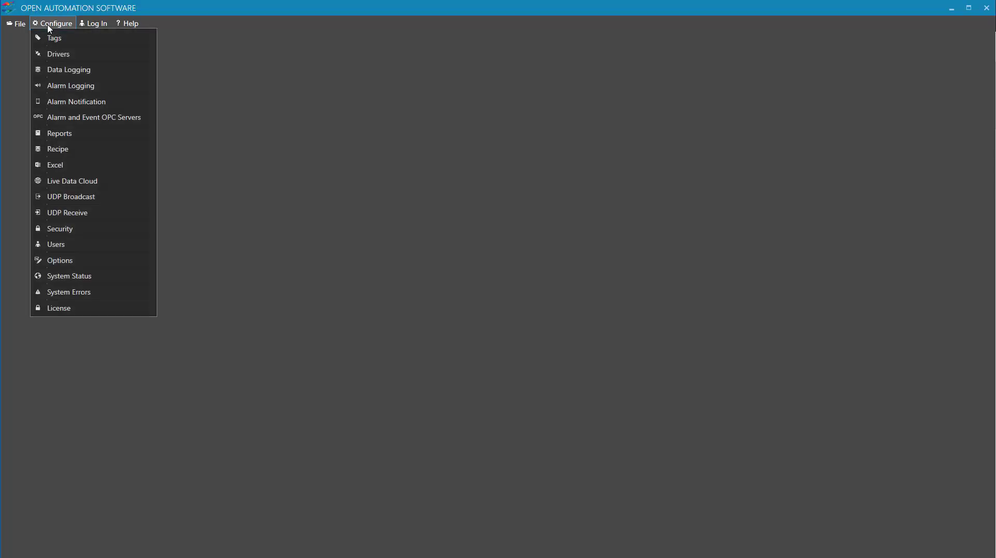
{"action": "left_click", "coordinate": [60, 53]}
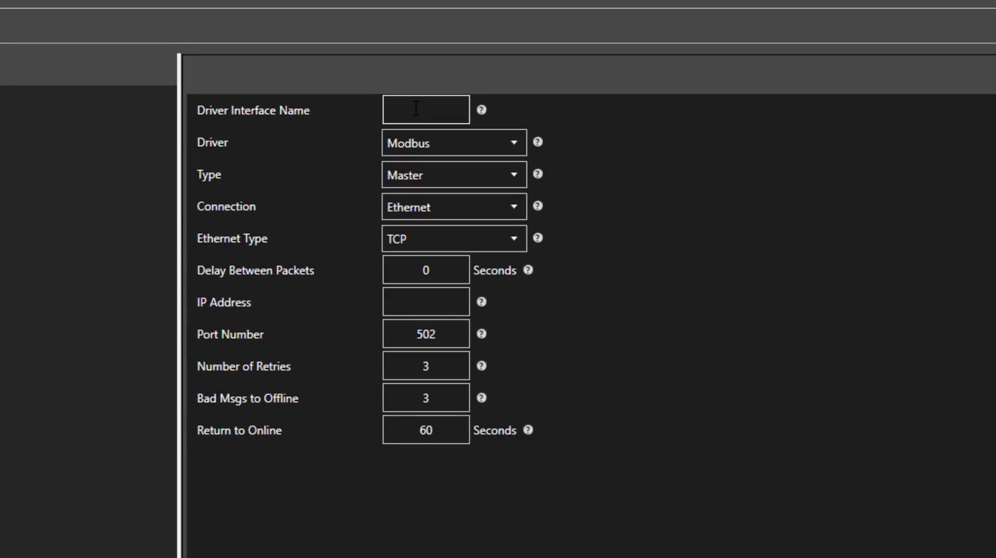
Name the interface MyModbusSim, keeping driver Modbus, type Master and Ethernet TCP
{"action": "type", "text": "MyModbusSim"}
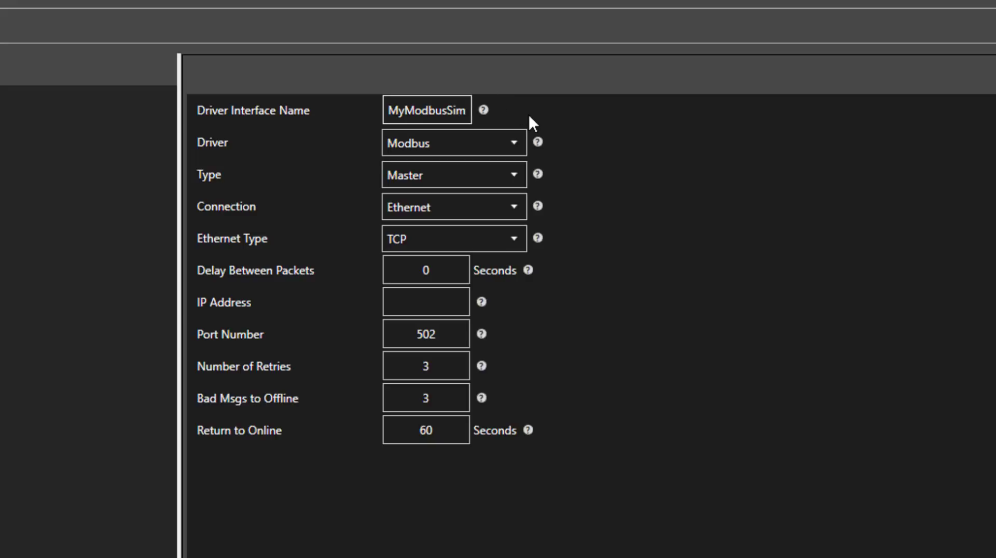
{"action": "left_click", "coordinate": [426, 109]}
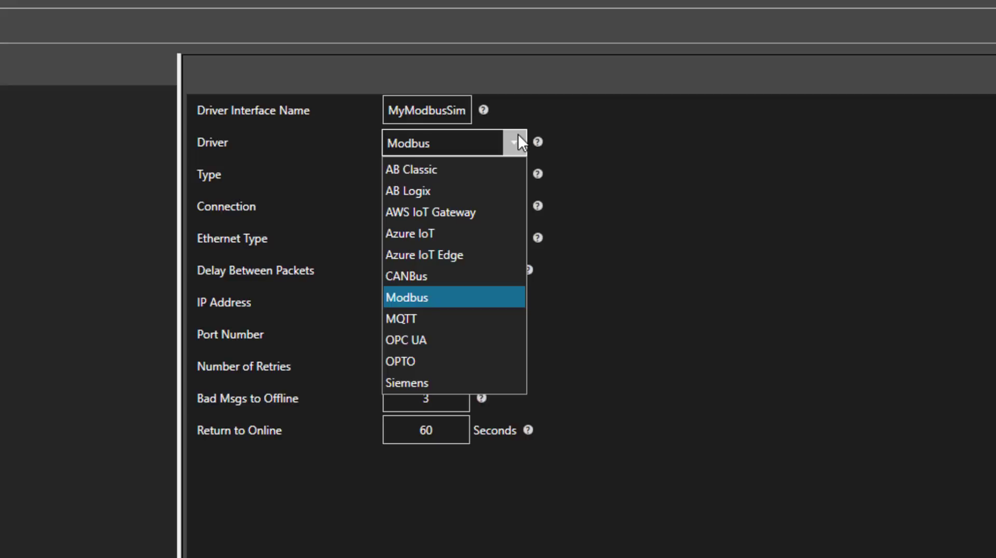
{"action": "mouse_move", "coordinate": [413, 374]}
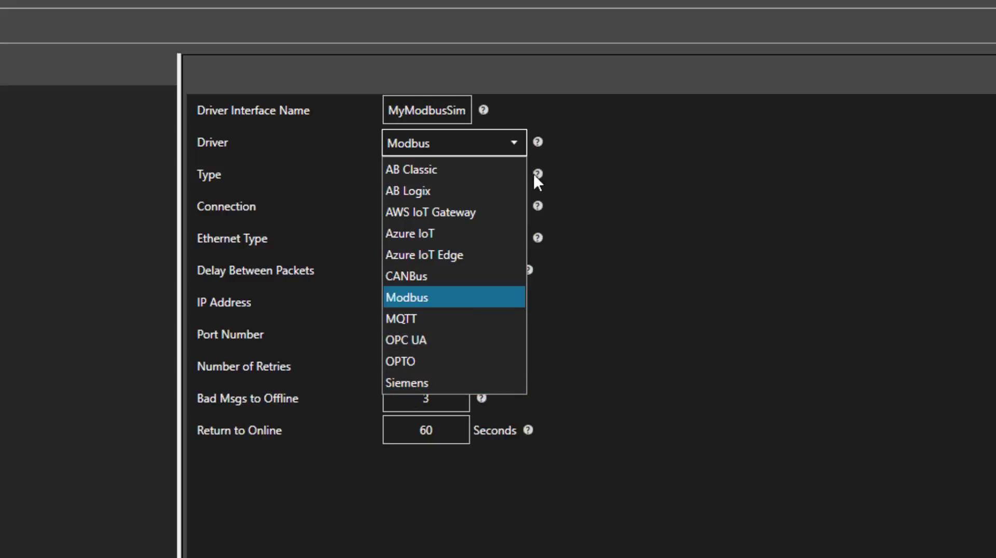
{"action": "left_click", "coordinate": [406, 297]}
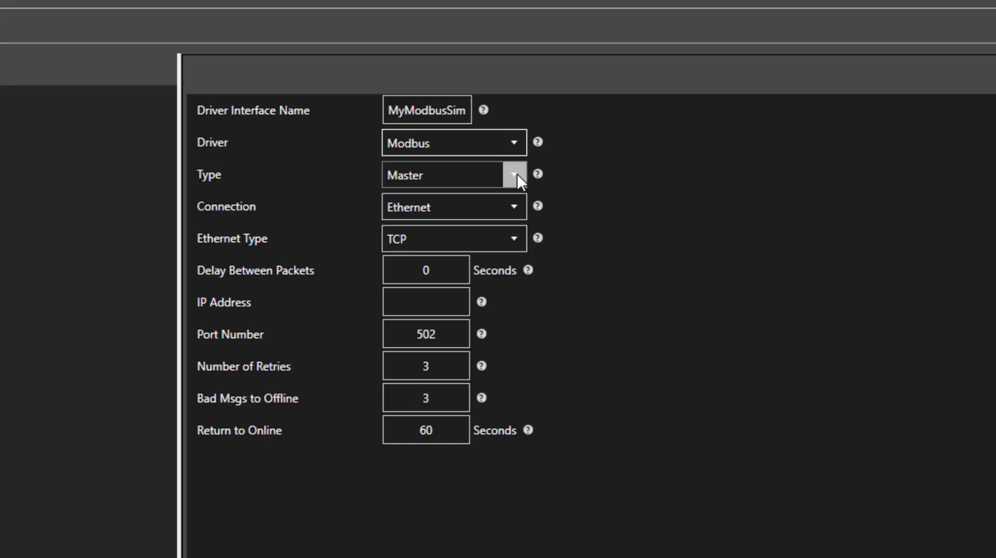
{"action": "left_click", "coordinate": [512, 175]}
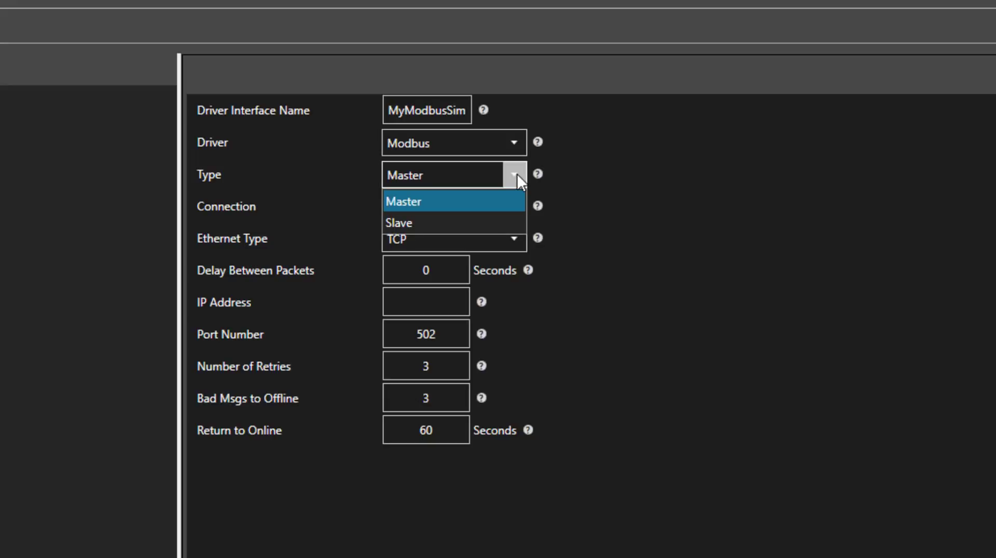
{"action": "mouse_move", "coordinate": [502, 218]}
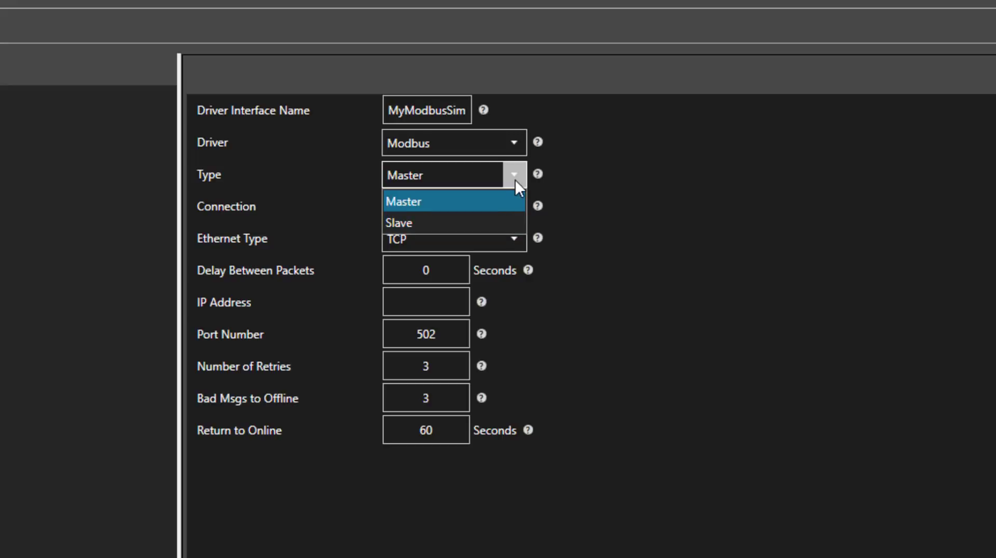
{"action": "left_click", "coordinate": [404, 201]}
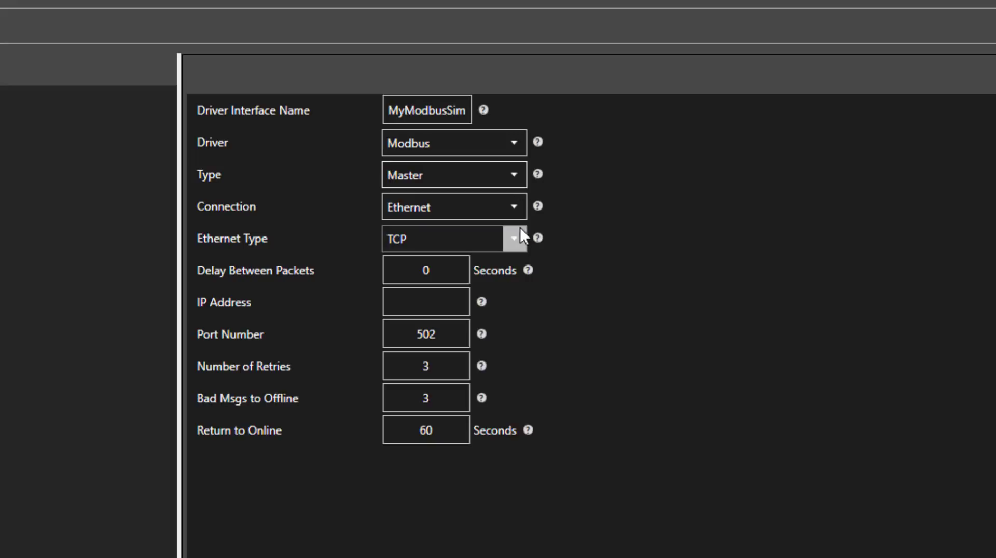
{"action": "left_click", "coordinate": [514, 239]}
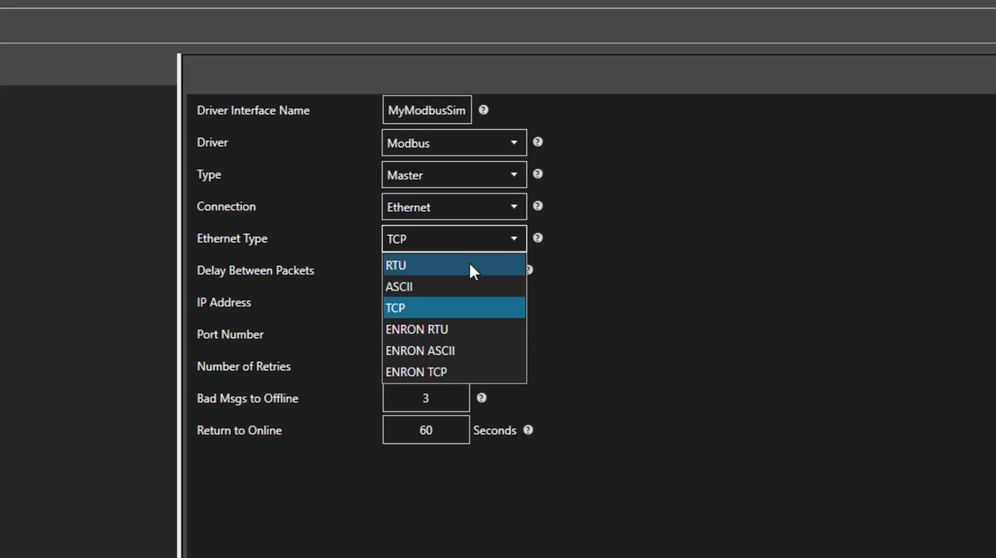
{"action": "mouse_move", "coordinate": [455, 316]}
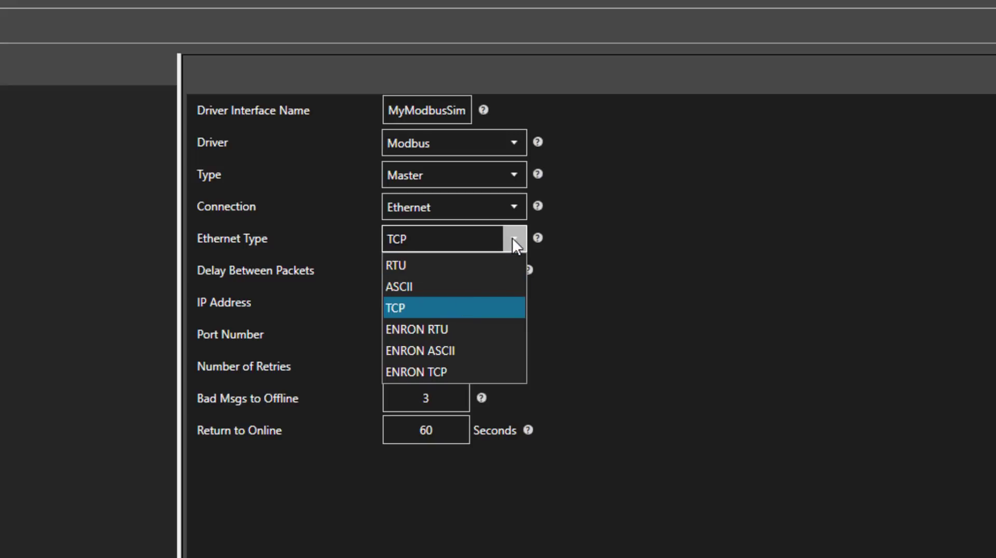
{"action": "left_click", "coordinate": [396, 308]}
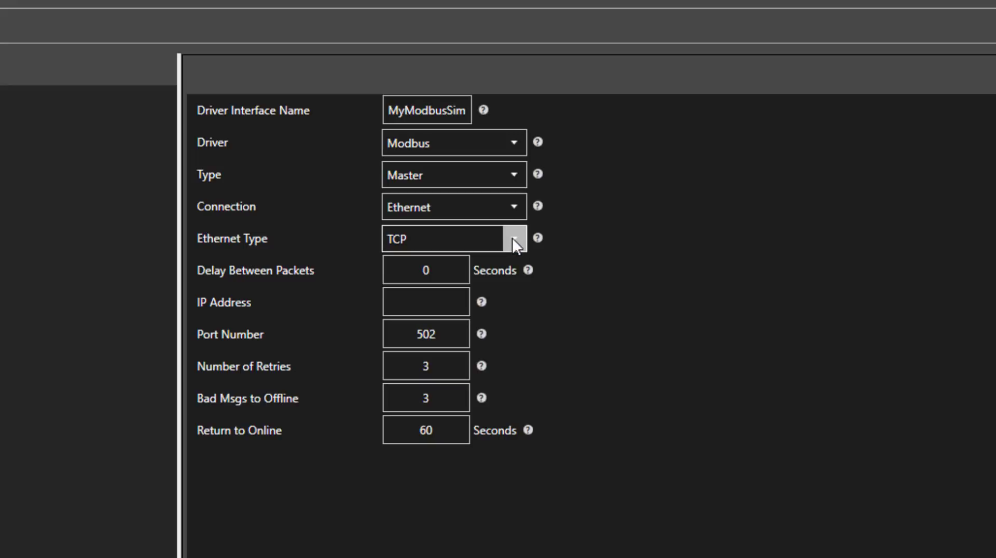
Enter 127.0.0.1 as the device IP address
{"action": "left_click", "coordinate": [426, 301]}
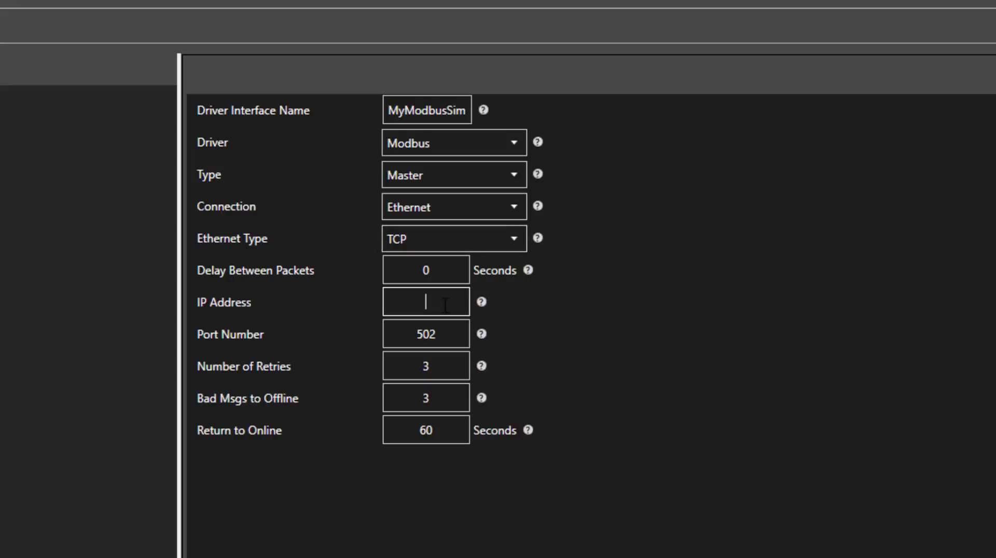
{"action": "type", "text": "12"}
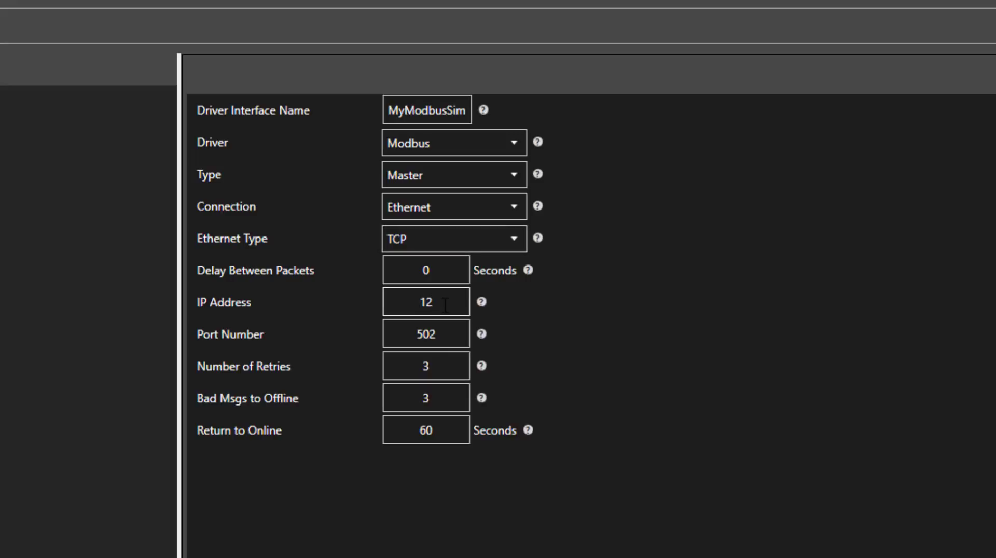
{"action": "type", "text": "127.0.0.1"}
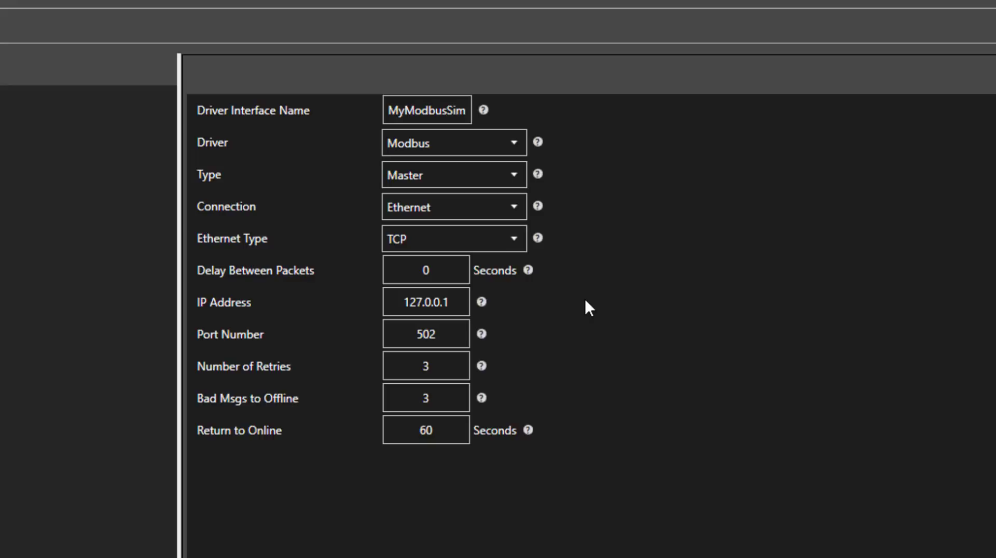
{"action": "mouse_move", "coordinate": [213, 323]}
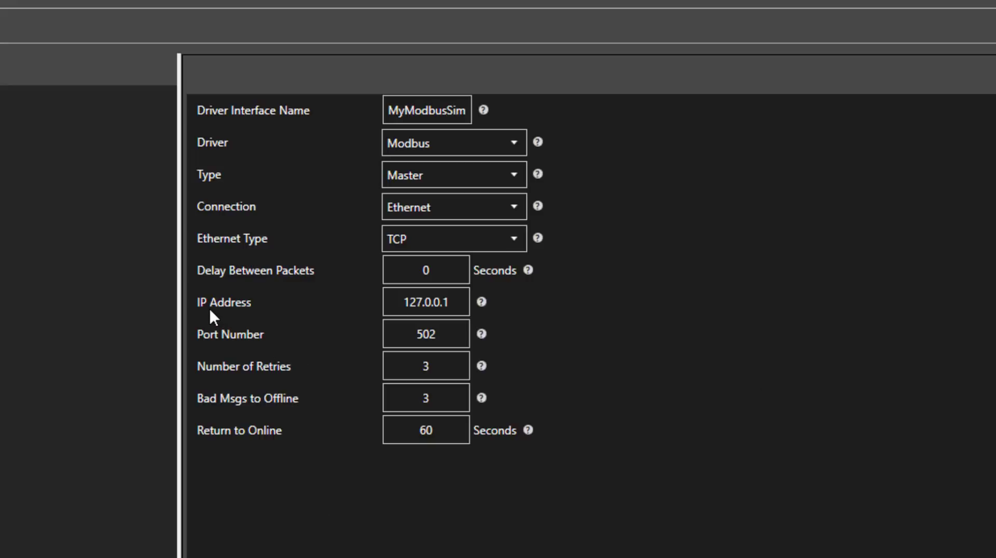
{"action": "mouse_move", "coordinate": [465, 324]}
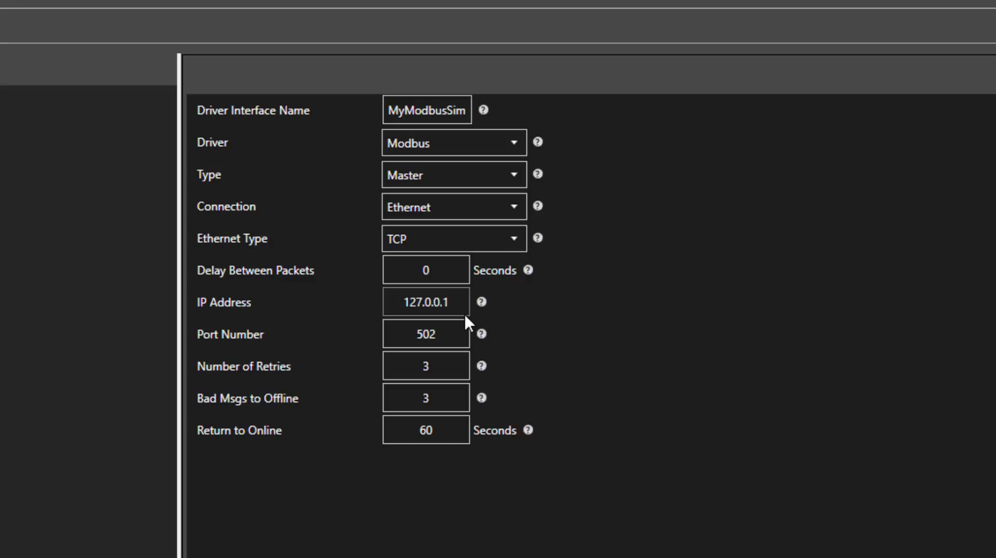
{"action": "mouse_move", "coordinate": [451, 526]}
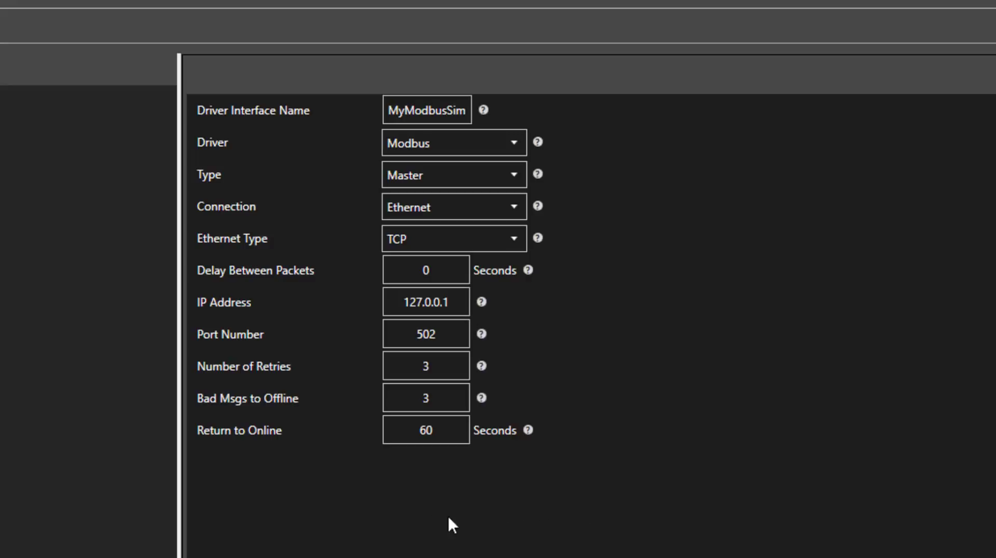
{"action": "mouse_move", "coordinate": [267, 469]}
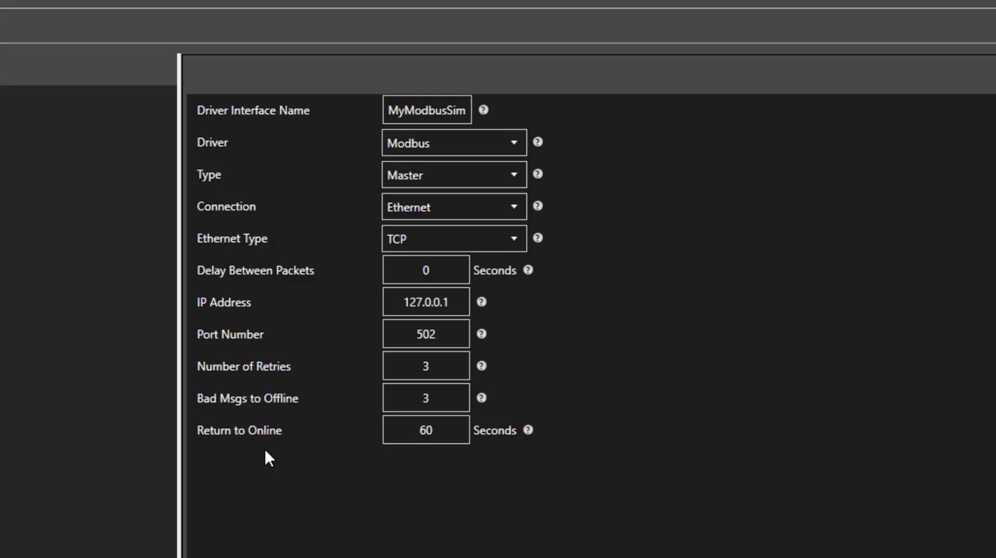
{"action": "mouse_move", "coordinate": [291, 472]}
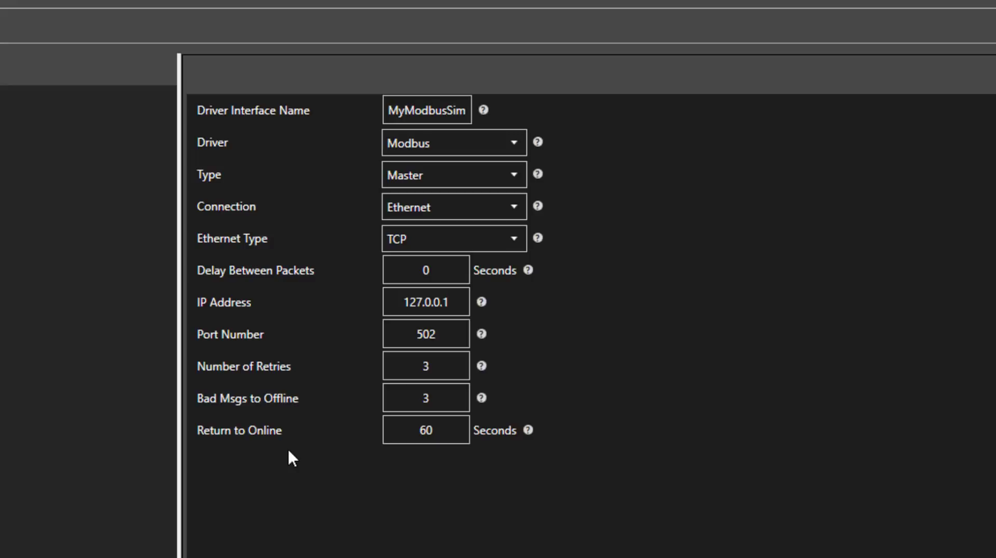
{"action": "mouse_move", "coordinate": [526, 464]}
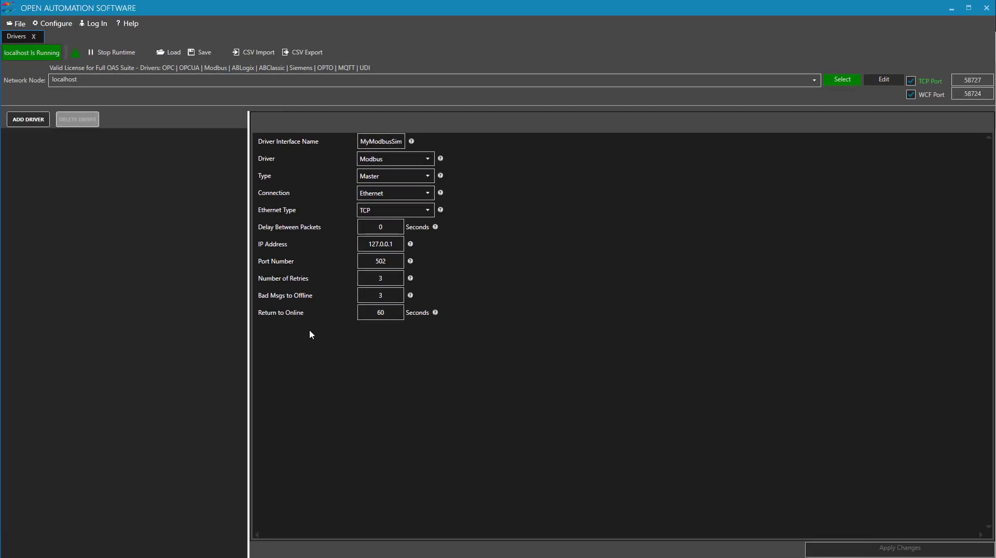
{"action": "mouse_move", "coordinate": [41, 167]}
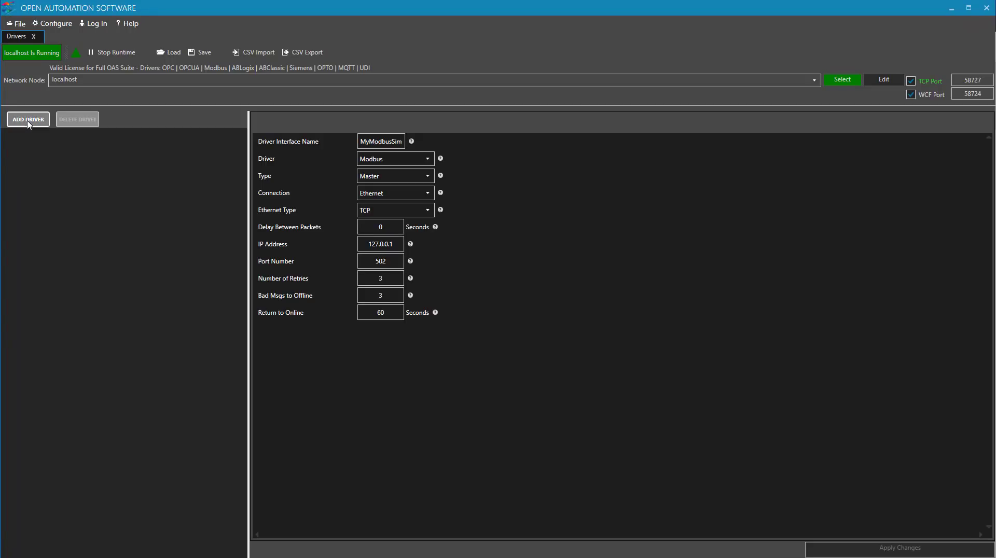
Save the MyModbusSim interface with Add Driver
{"action": "left_click", "coordinate": [28, 119]}
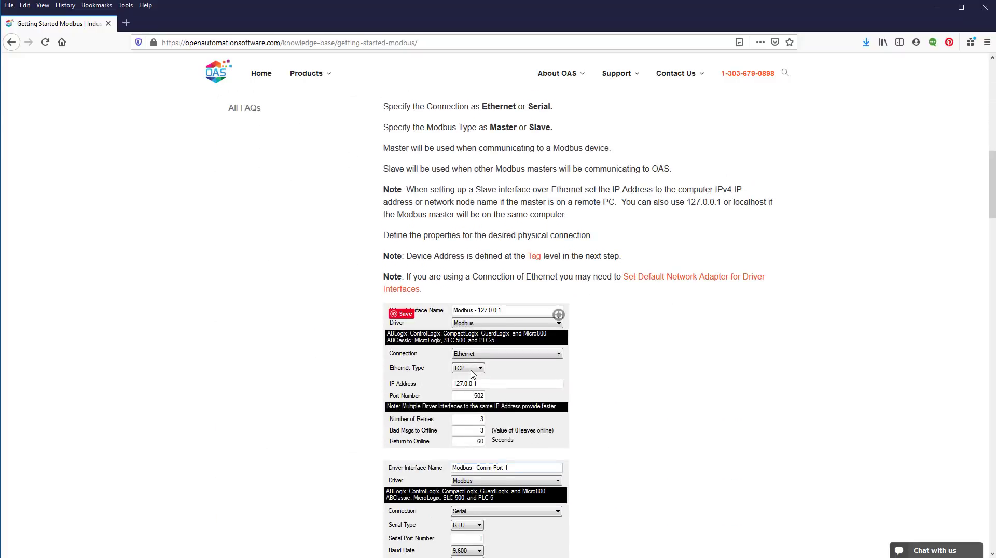
Scroll the Modbus article down to Steps 7 and 8 on tags
{"action": "scroll", "scroll_direction": "down", "scroll_amount": 3}
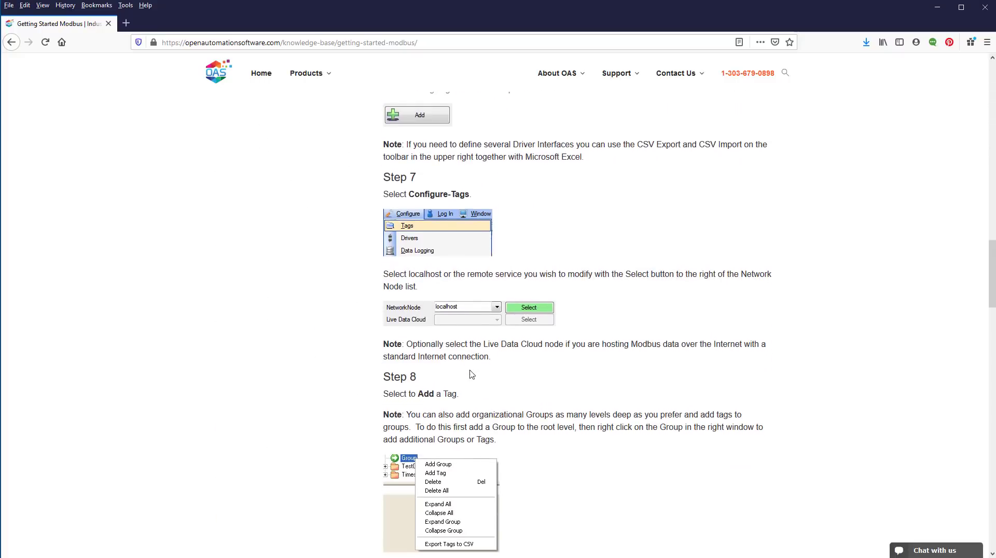
{"action": "mouse_move", "coordinate": [729, 219]}
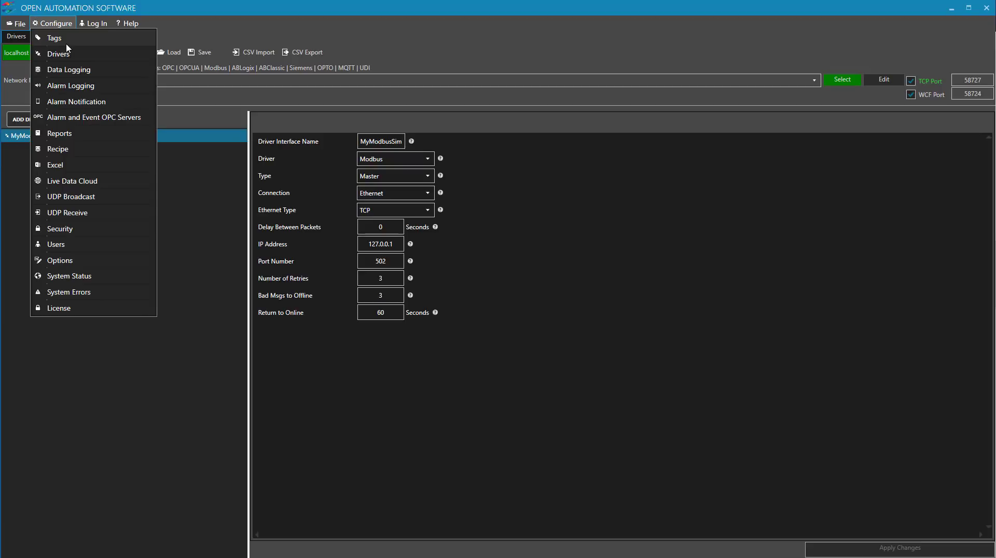
Load localhost's tag configuration and add ModbusGroup at the root
{"action": "left_click", "coordinate": [53, 38]}
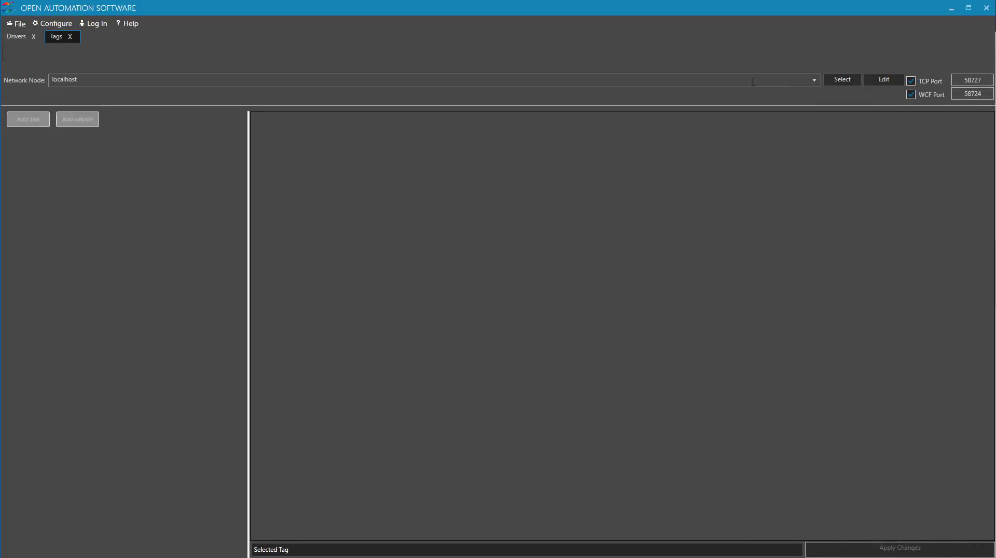
{"action": "left_click", "coordinate": [842, 79]}
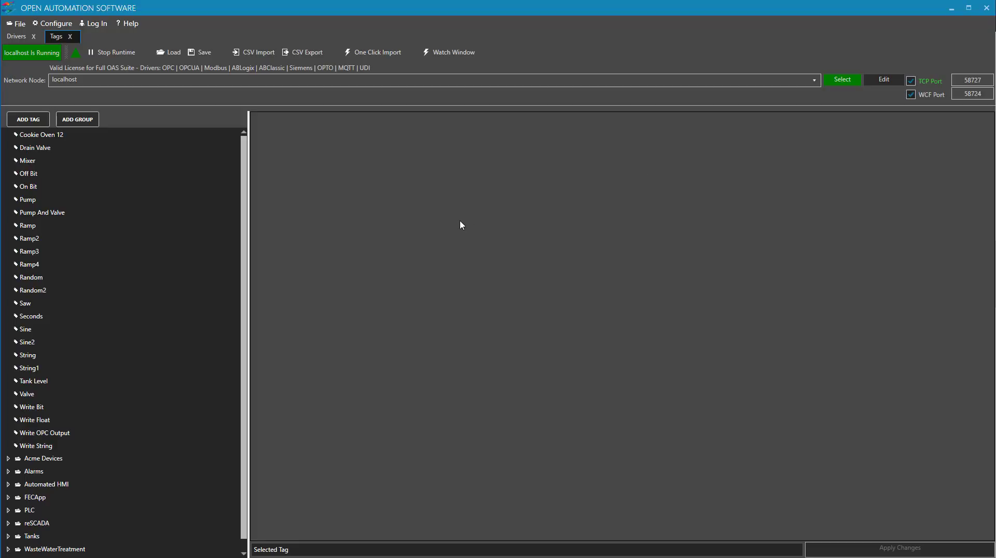
{"action": "mouse_move", "coordinate": [71, 122]}
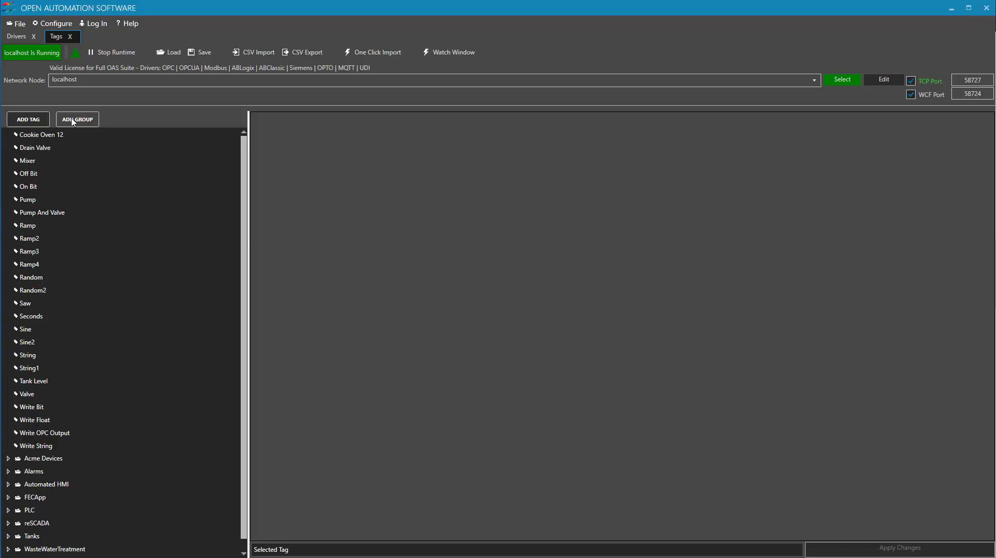
{"action": "left_click", "coordinate": [77, 119]}
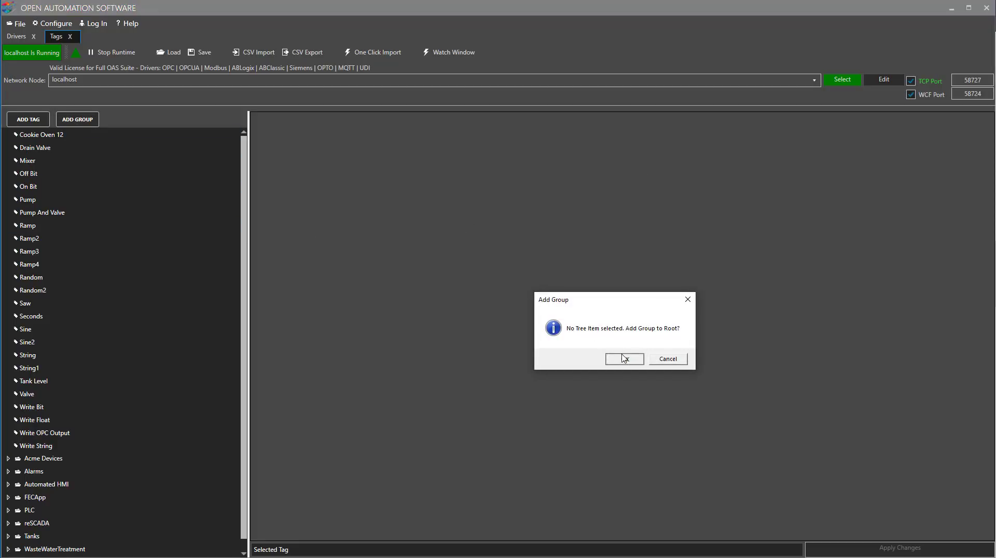
{"action": "left_click", "coordinate": [625, 359]}
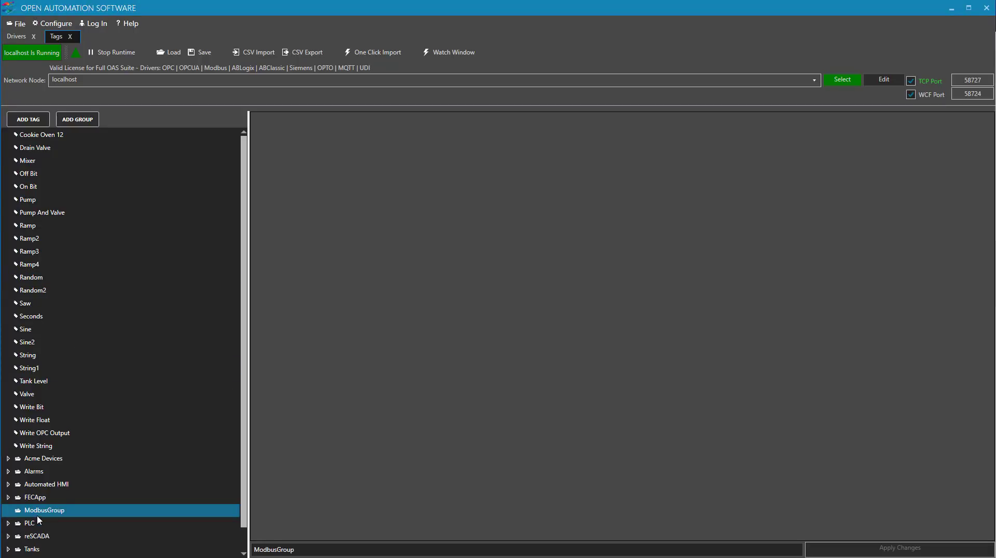
Add a tag named MyTag inside ModbusGroup
{"action": "left_click", "coordinate": [28, 119]}
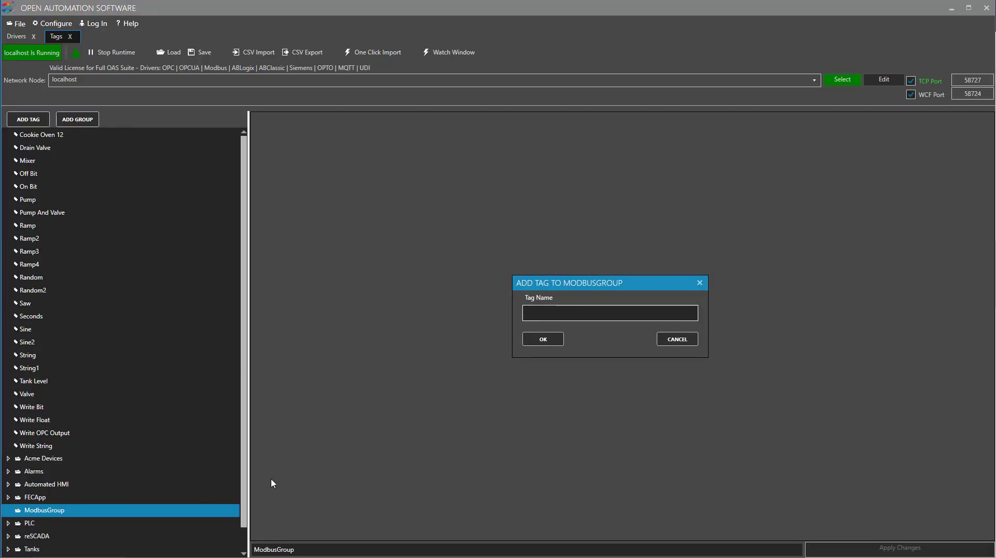
{"action": "type", "text": "MyT"}
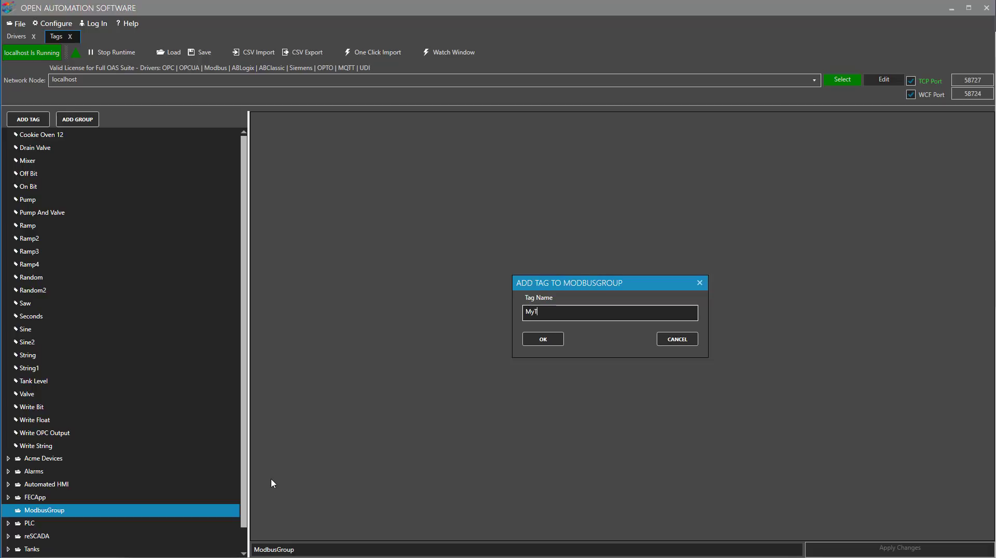
{"action": "left_click", "coordinate": [543, 339]}
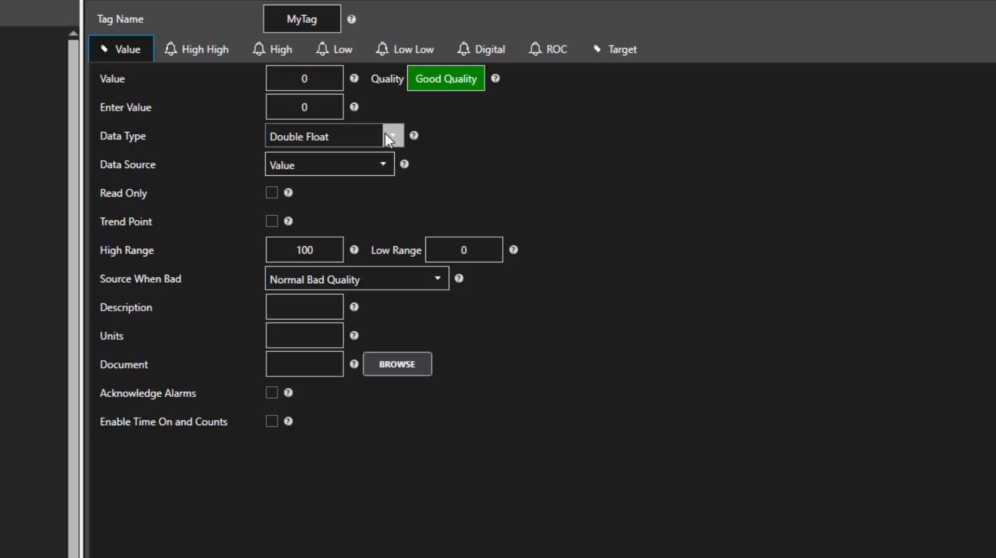
Set MyTag's Data Type to Short Integer
{"action": "left_click", "coordinate": [392, 136]}
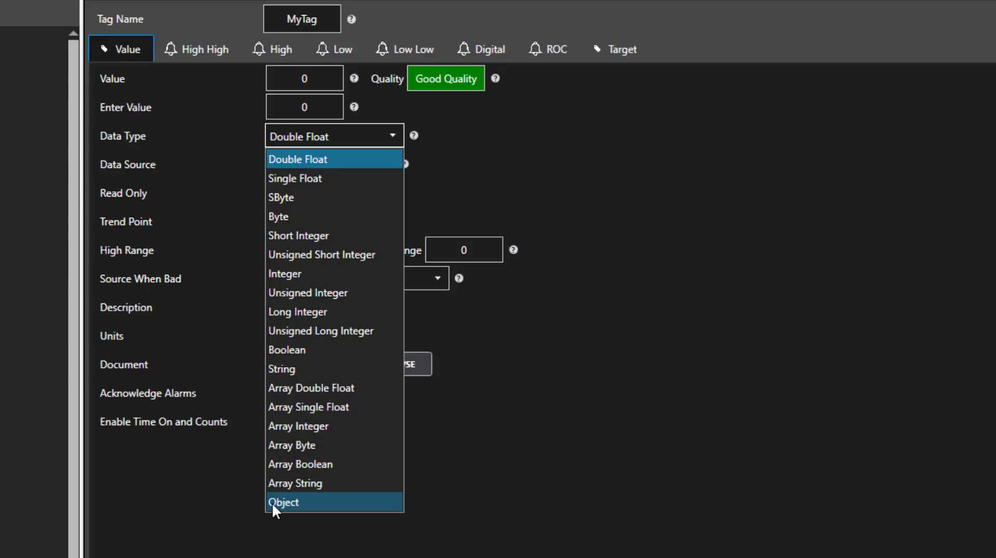
{"action": "mouse_move", "coordinate": [412, 150]}
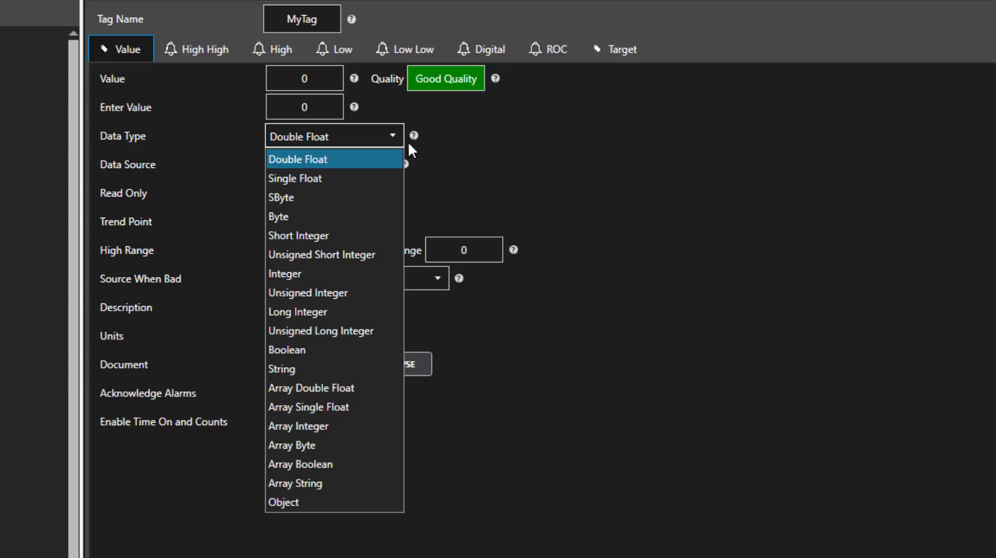
{"action": "left_click", "coordinate": [298, 236]}
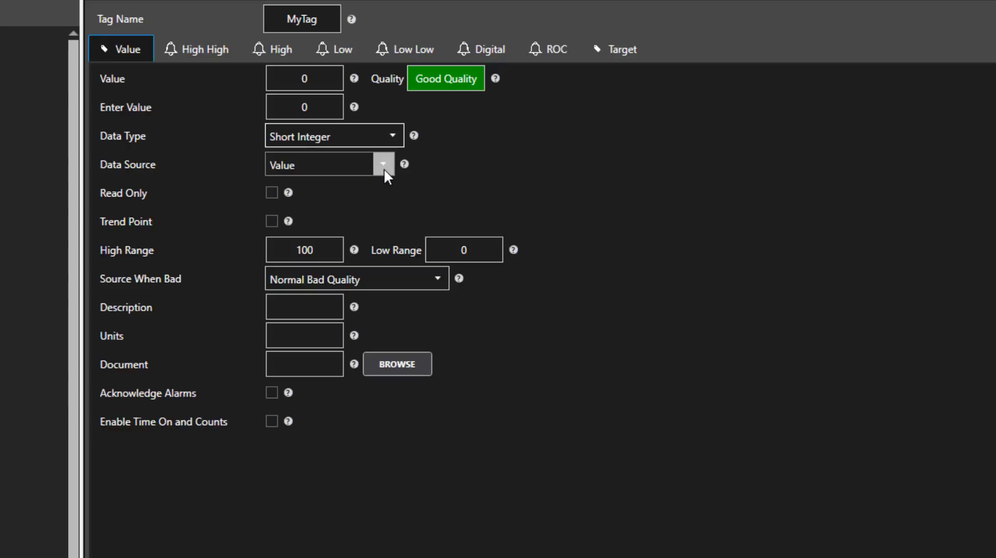
{"action": "left_click", "coordinate": [384, 165]}
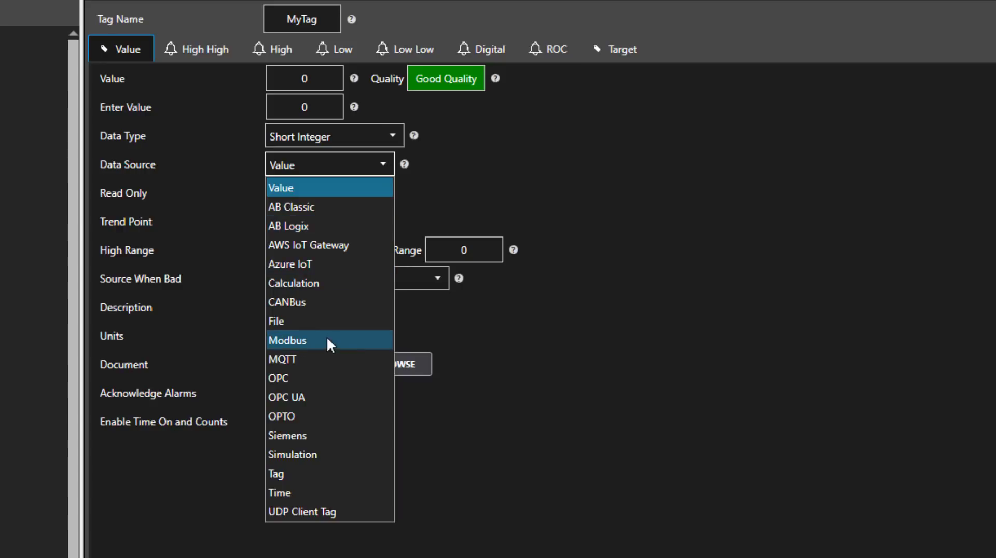
Choose Modbus as MyTag's data source
{"action": "left_click", "coordinate": [288, 340]}
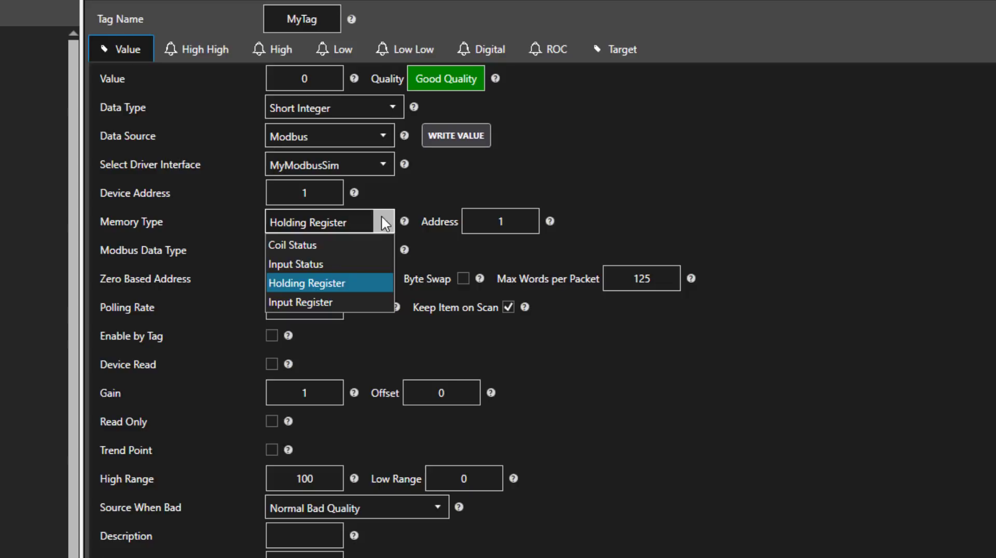
{"action": "mouse_move", "coordinate": [333, 287]}
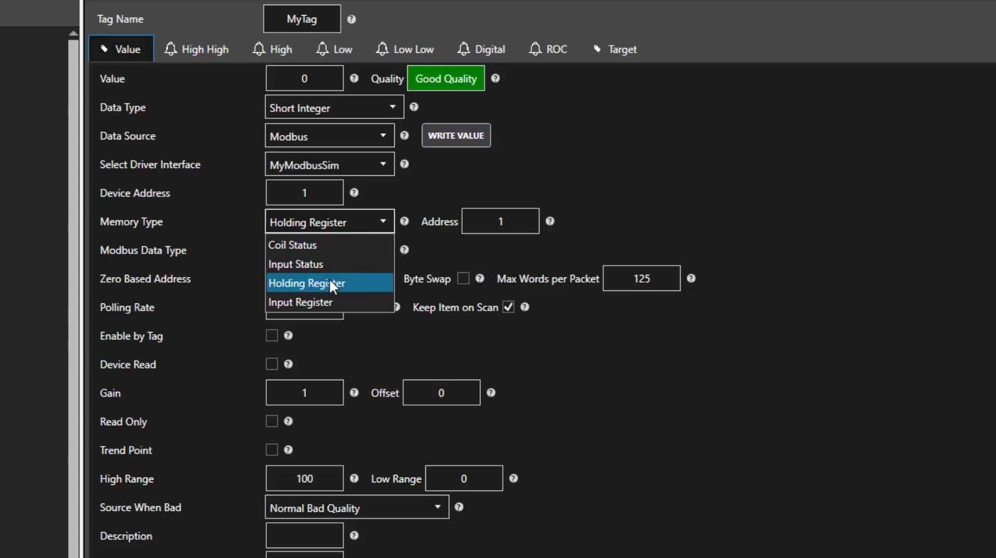
{"action": "mouse_move", "coordinate": [312, 264]}
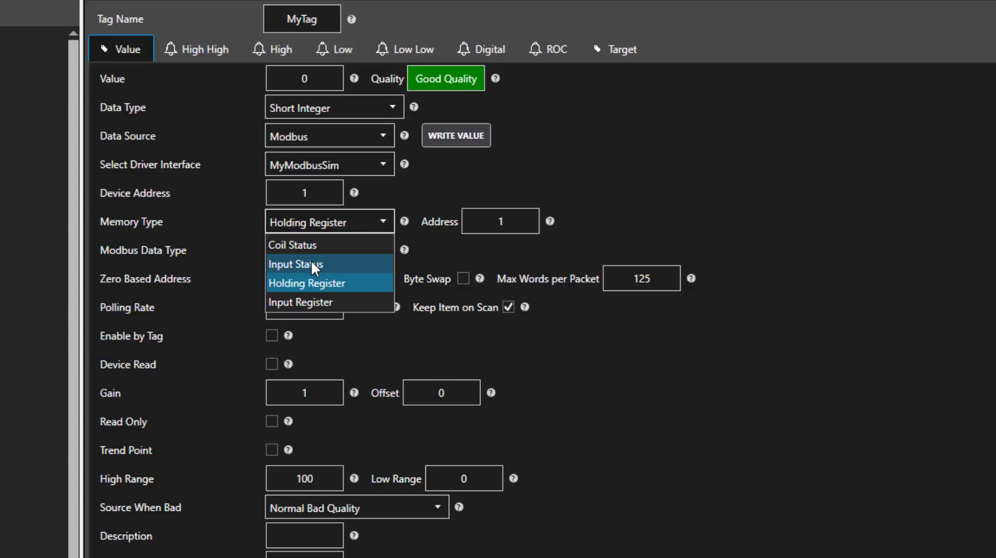
{"action": "mouse_move", "coordinate": [325, 288]}
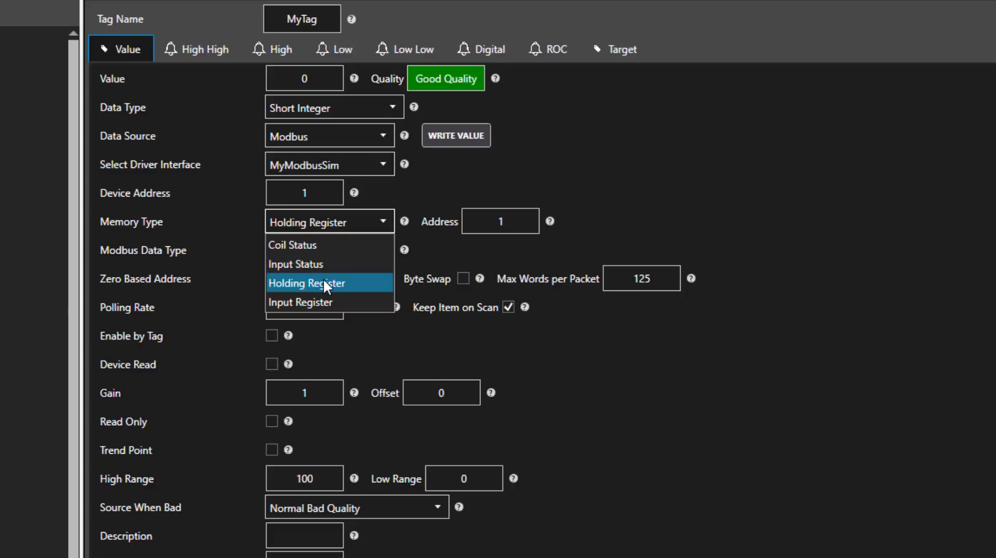
{"action": "mouse_move", "coordinate": [327, 305]}
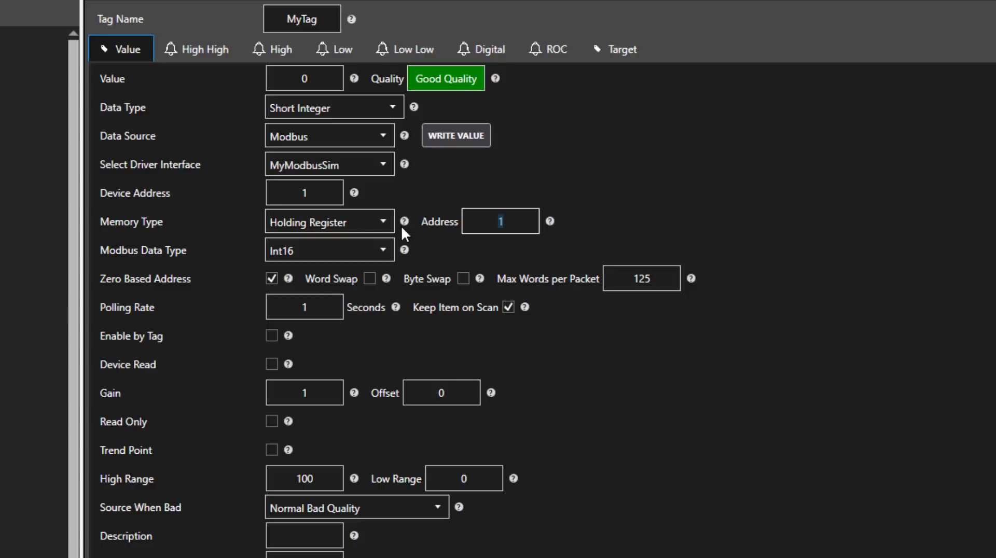
{"action": "mouse_move", "coordinate": [762, 234]}
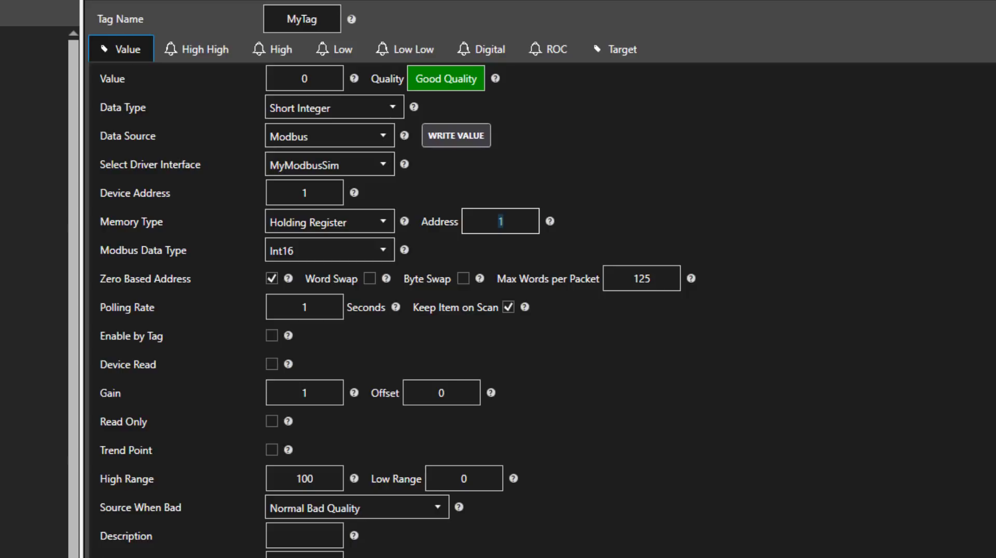
{"action": "mouse_move", "coordinate": [513, 402]}
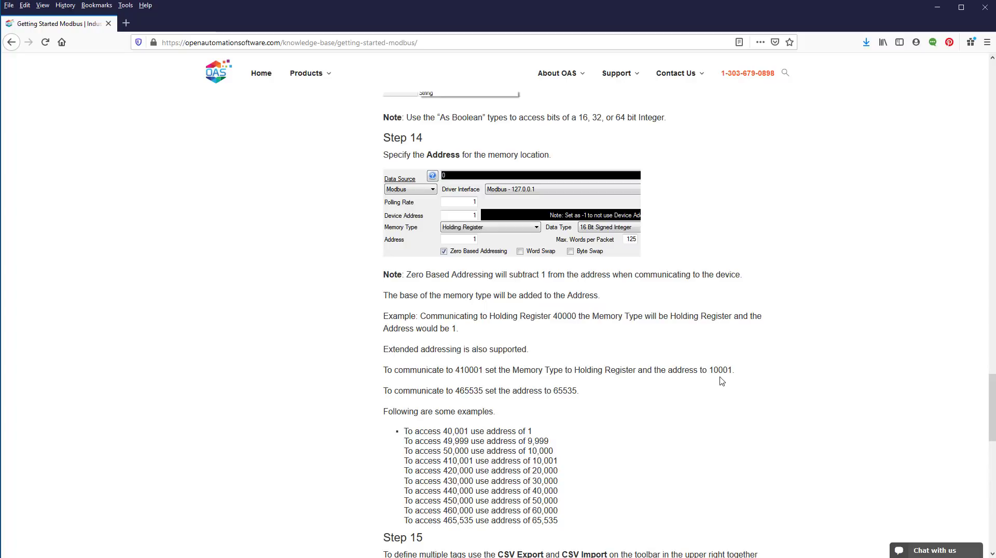
{"action": "mouse_move", "coordinate": [481, 400]}
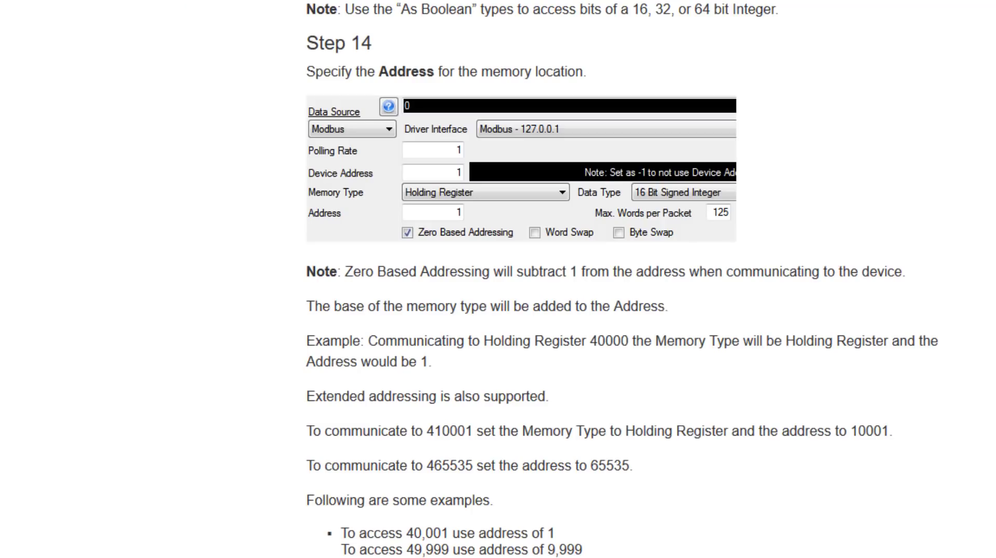
{"action": "mouse_move", "coordinate": [861, 472]}
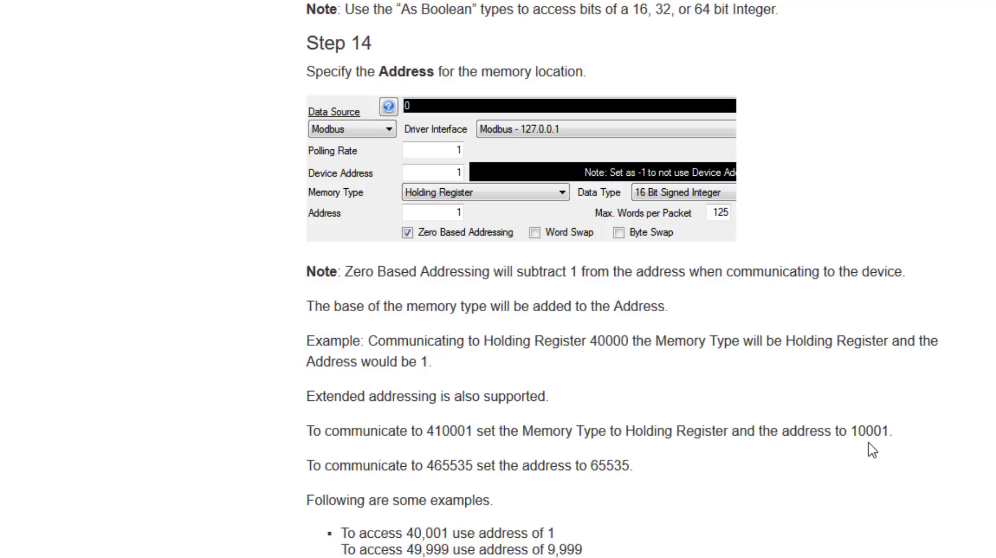
Scroll the Modbus guide to Step 14 on memory addresses
{"action": "scroll", "scroll_direction": "down", "scroll_amount": 3}
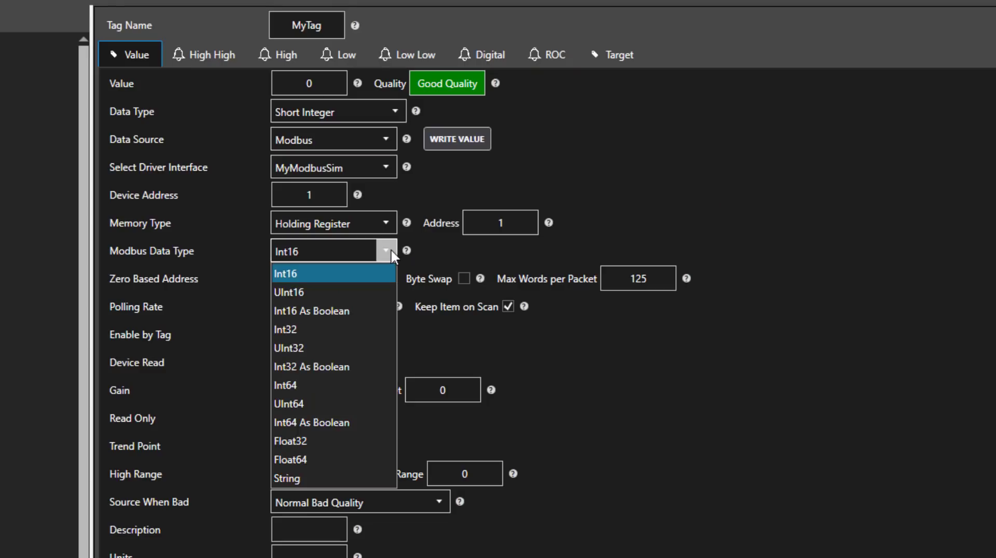
{"action": "mouse_move", "coordinate": [320, 277]}
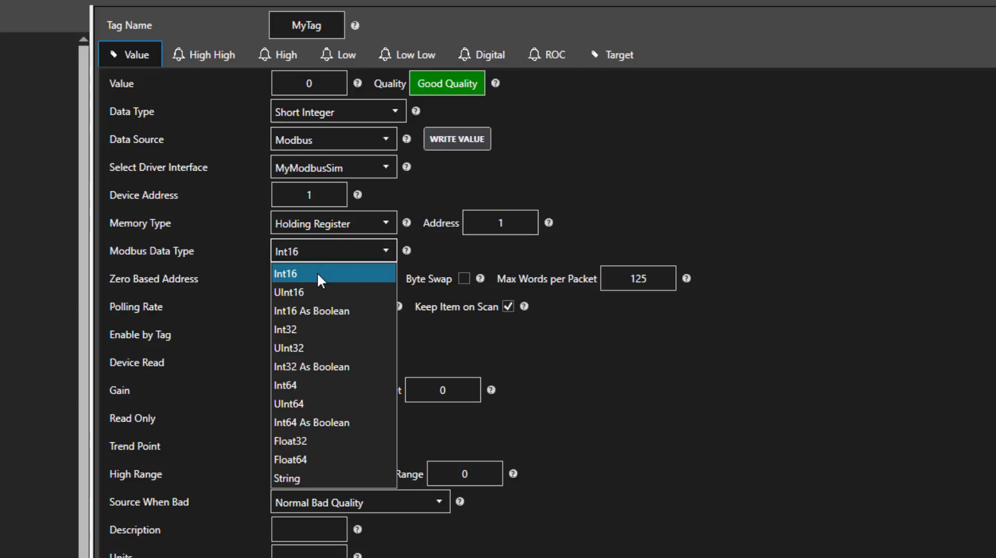
{"action": "mouse_move", "coordinate": [302, 295]}
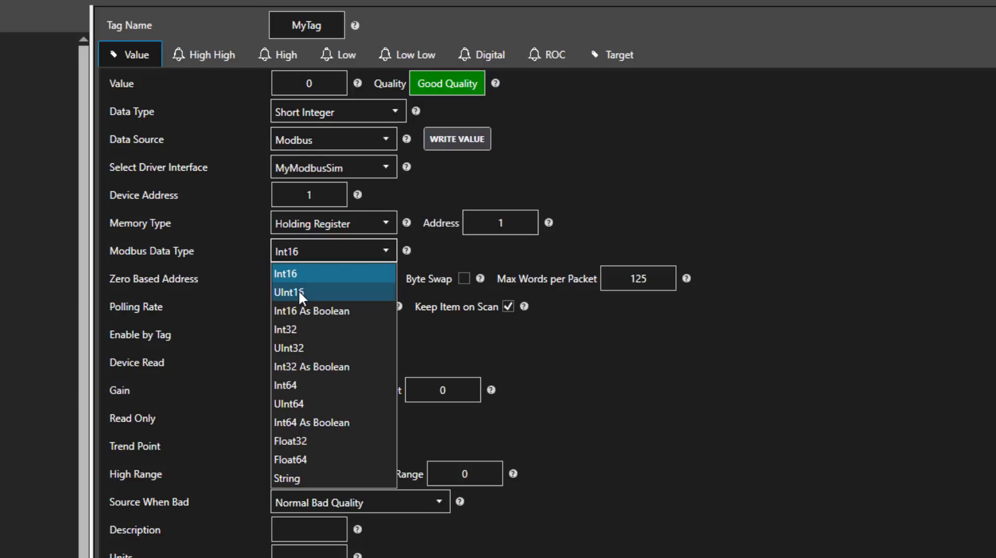
{"action": "mouse_move", "coordinate": [292, 436]}
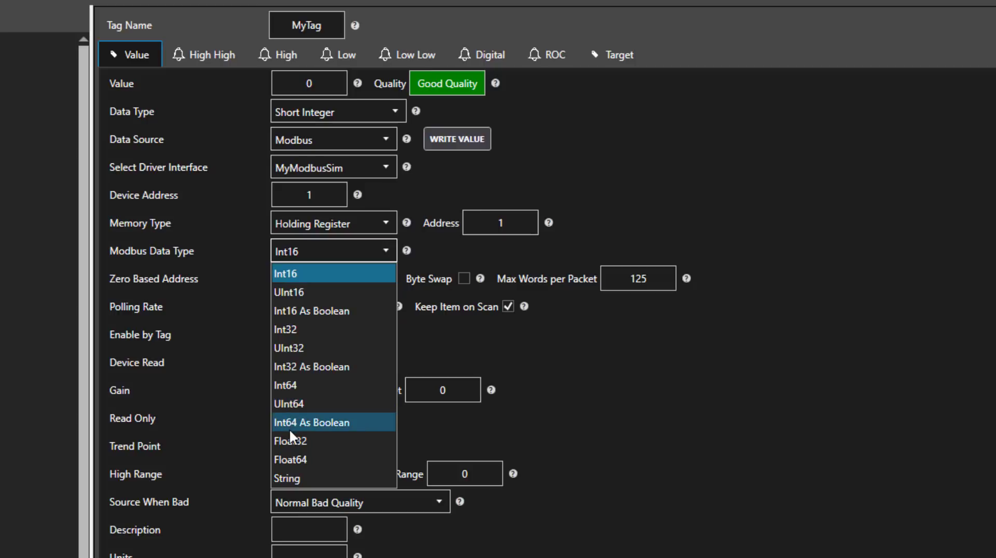
{"action": "mouse_move", "coordinate": [295, 417]}
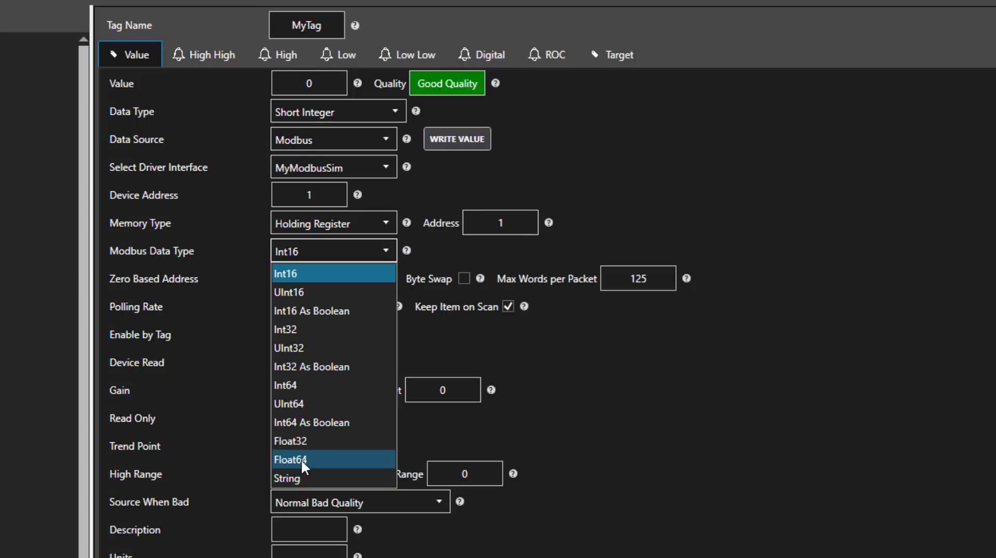
{"action": "mouse_move", "coordinate": [361, 478]}
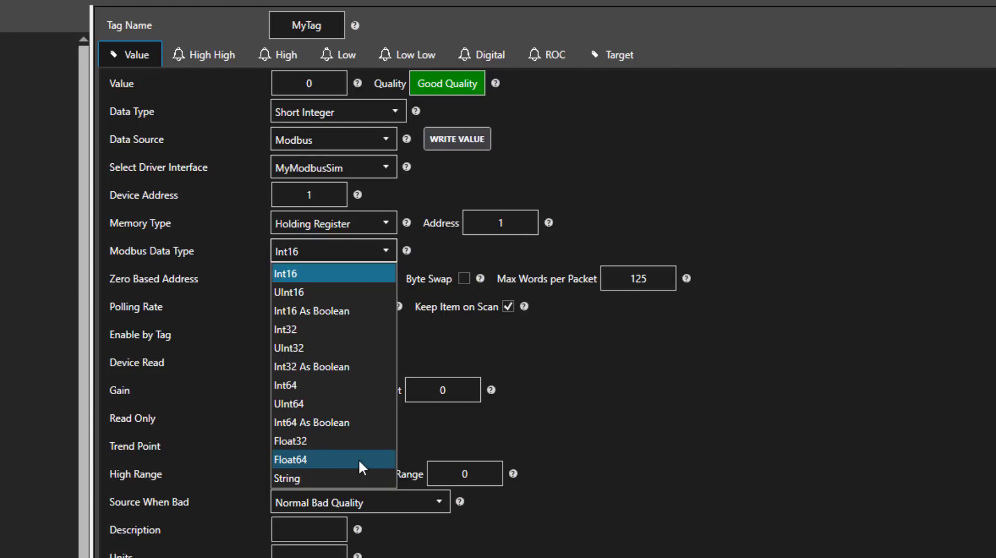
{"action": "mouse_move", "coordinate": [354, 482]}
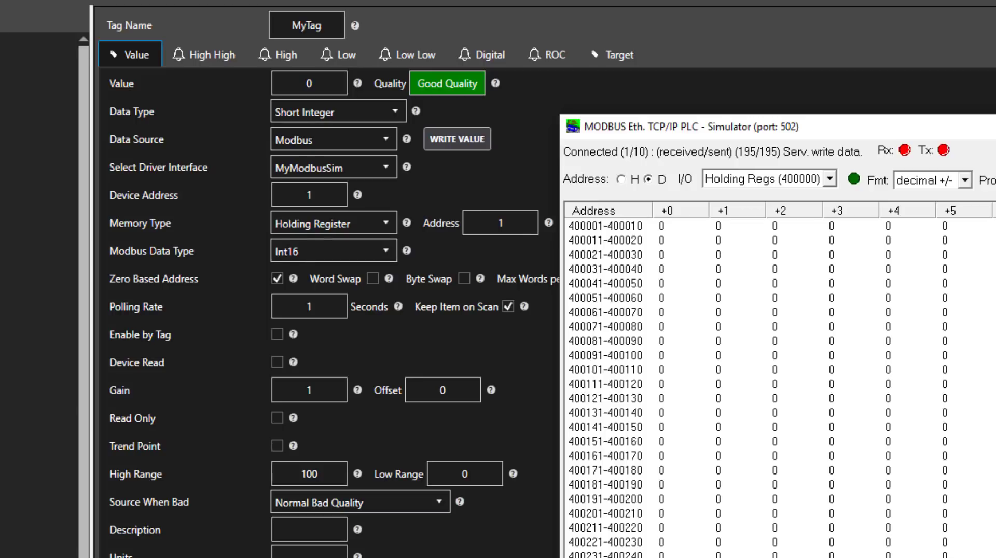
{"action": "left_click", "coordinate": [457, 138]}
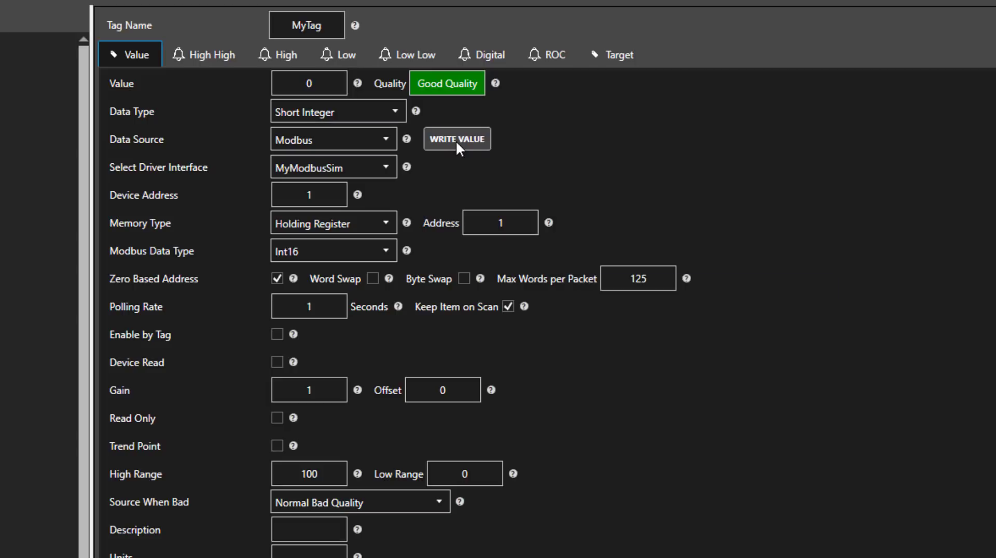
{"action": "left_click", "coordinate": [457, 139]}
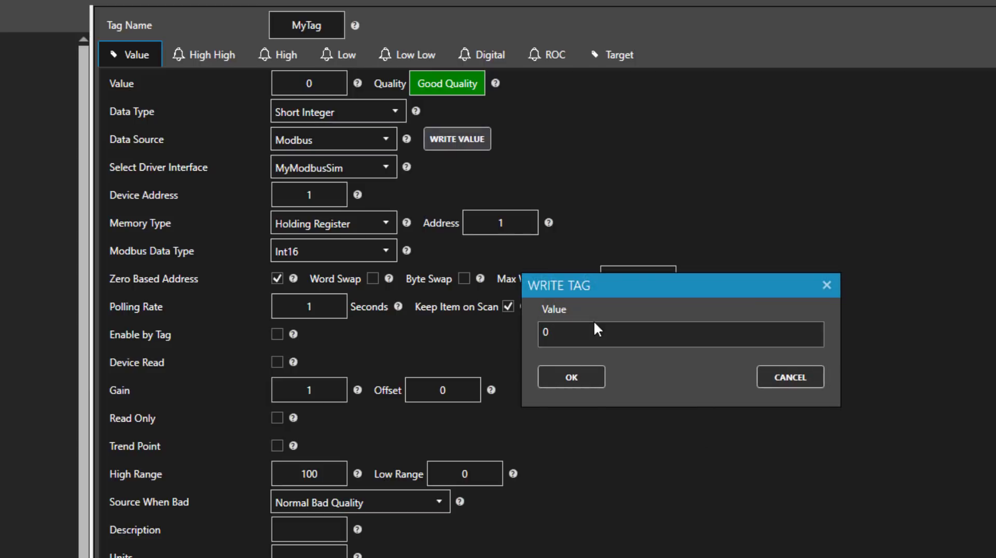
{"action": "type", "text": "123"}
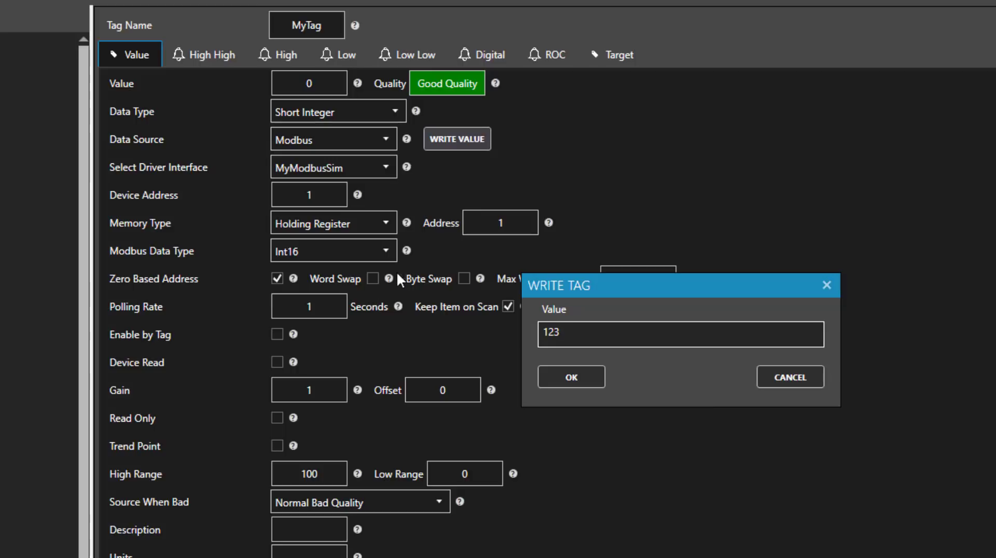
{"action": "left_click", "coordinate": [572, 377]}
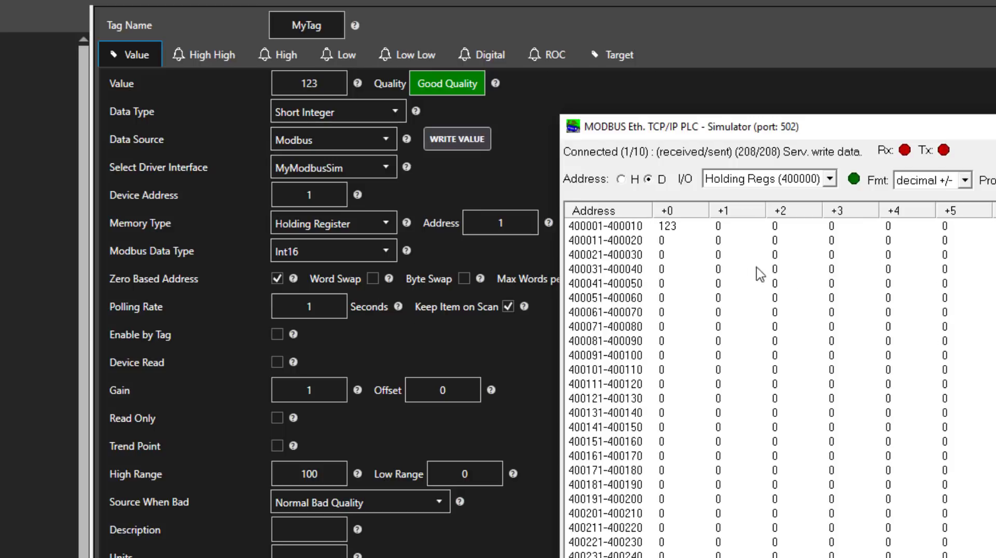
{"action": "double_click", "coordinate": [666, 226]}
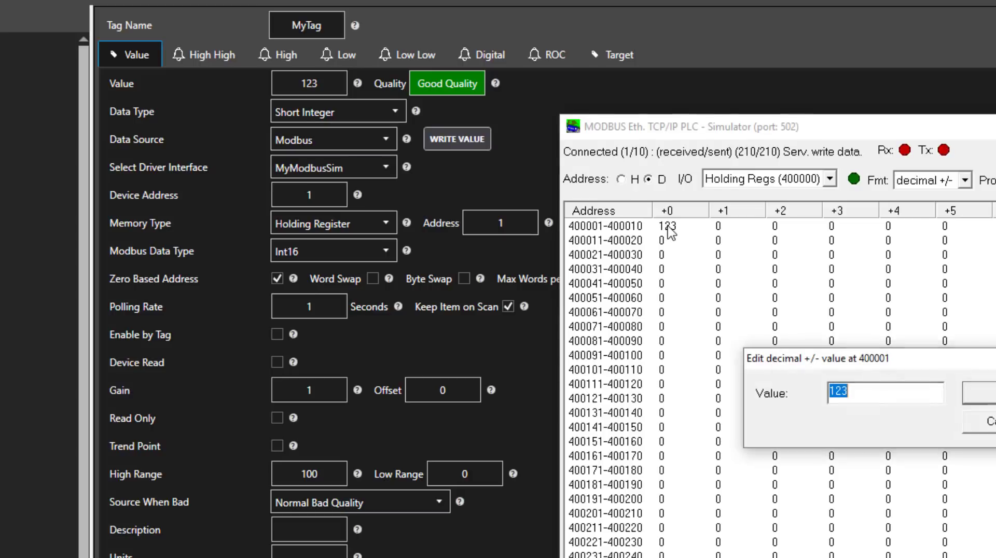
{"action": "type", "text": "456"}
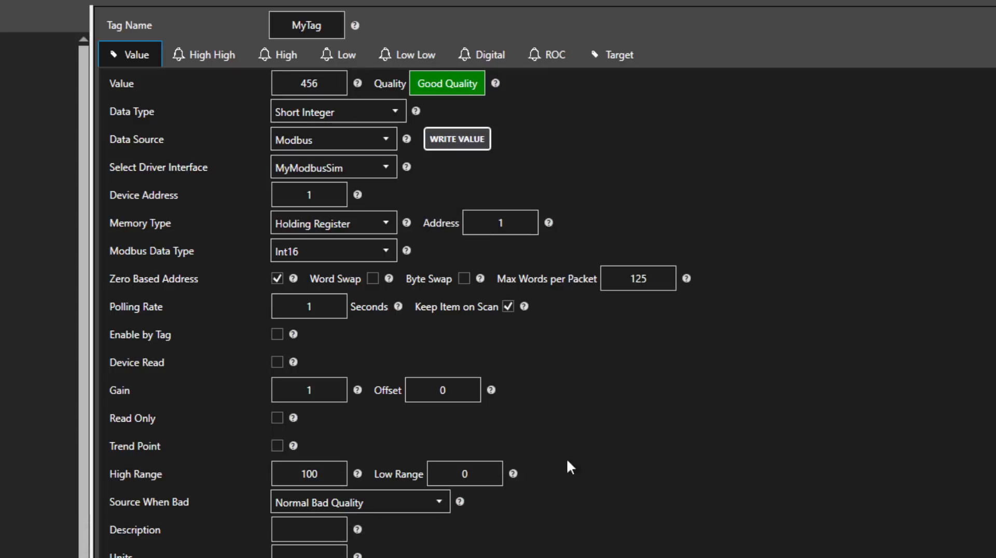
{"action": "mouse_move", "coordinate": [416, 329]}
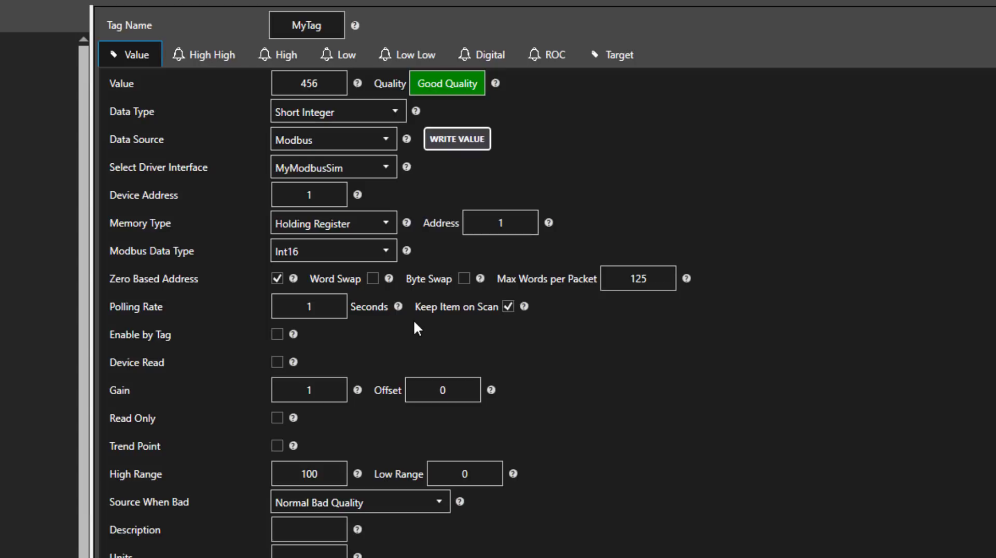
{"action": "mouse_move", "coordinate": [337, 390]}
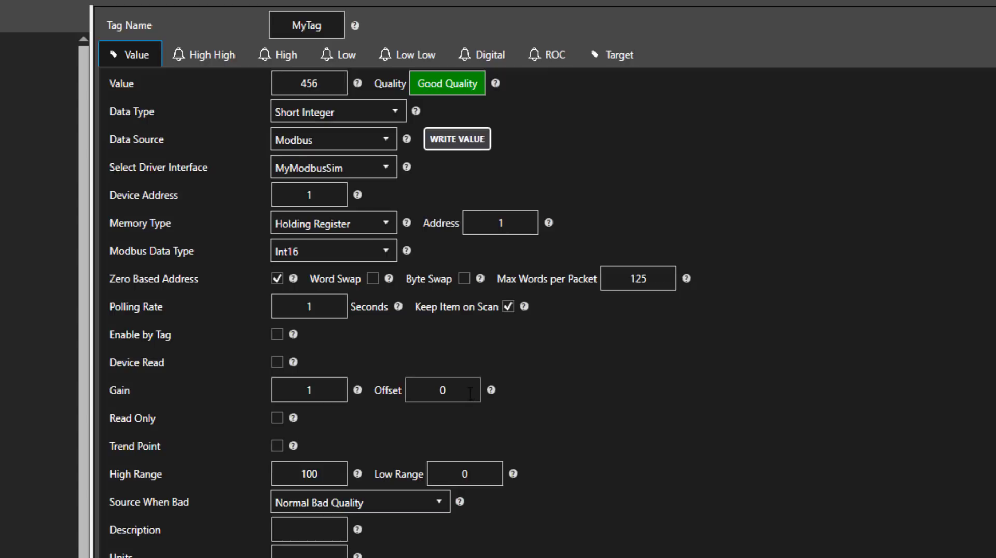
{"action": "mouse_move", "coordinate": [457, 428]}
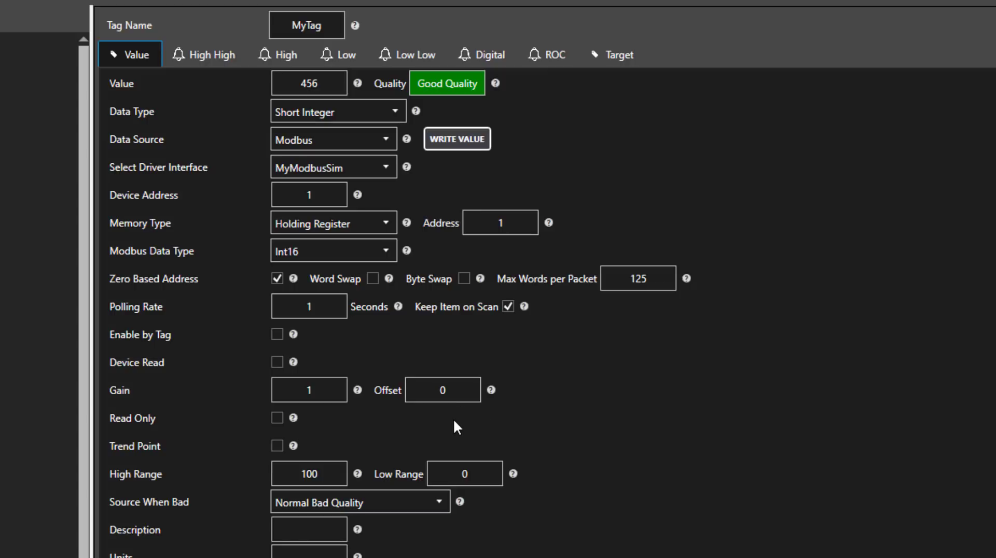
{"action": "mouse_move", "coordinate": [343, 409]}
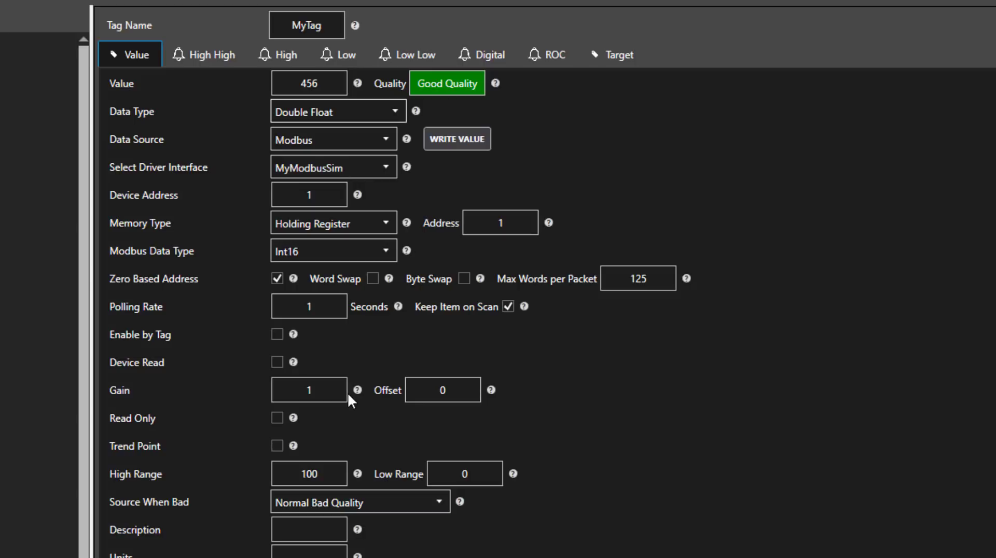
Enter .01 in MyTag's Value tab while switching it to Double Float
{"action": "type", "text": ".01"}
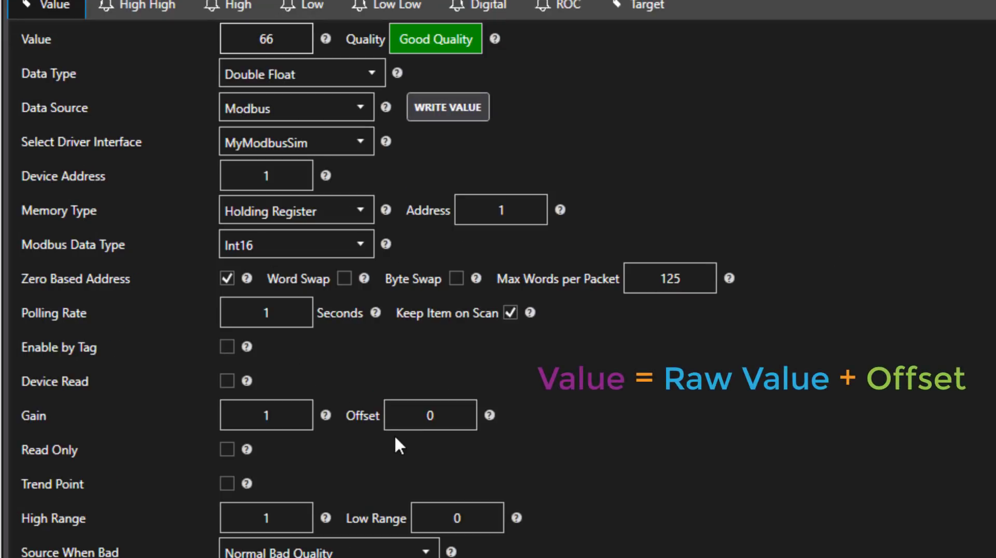
{"action": "mouse_move", "coordinate": [383, 451]}
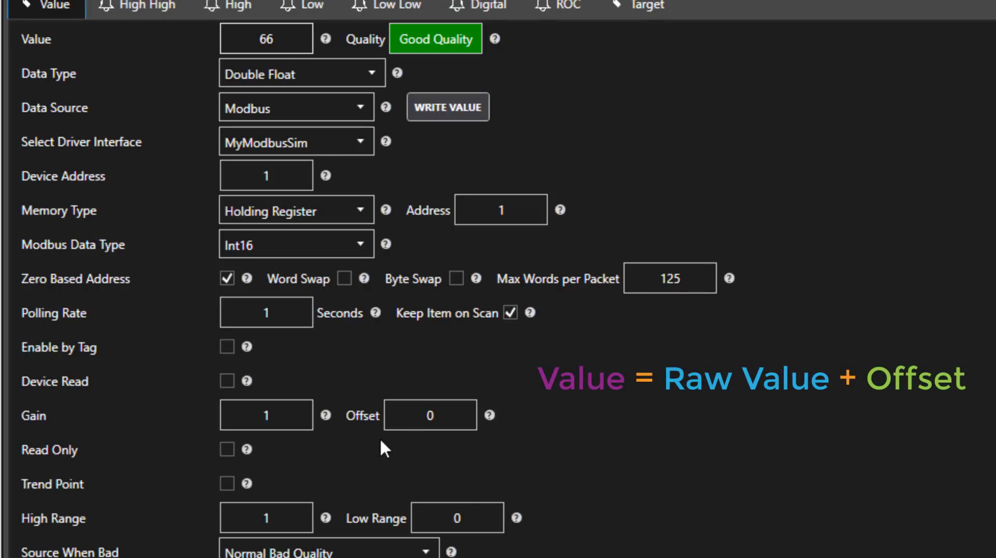
{"action": "mouse_move", "coordinate": [398, 463]}
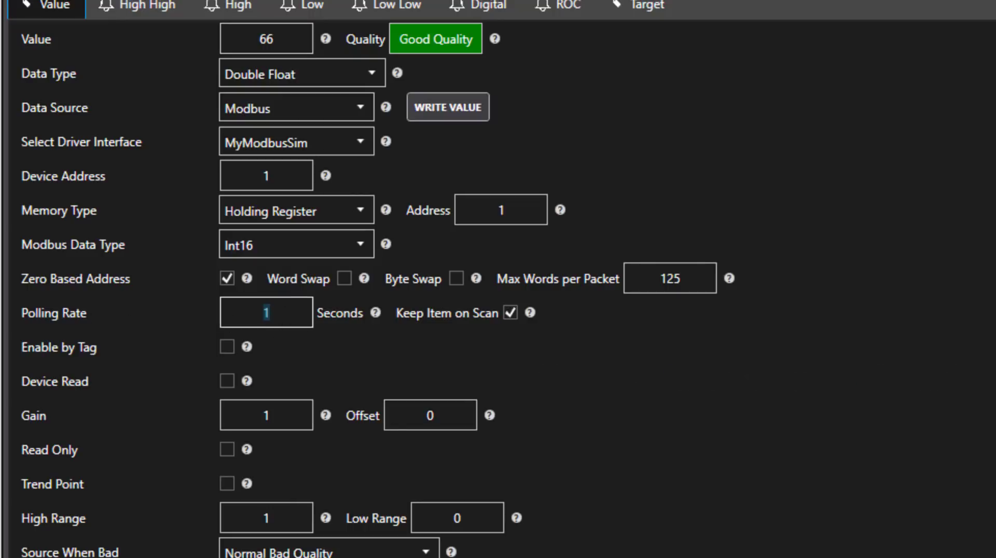
Set MyTag's polling rate and the Ramp tag's OPC update rate to .01 seconds
{"action": "type", "text": ".01"}
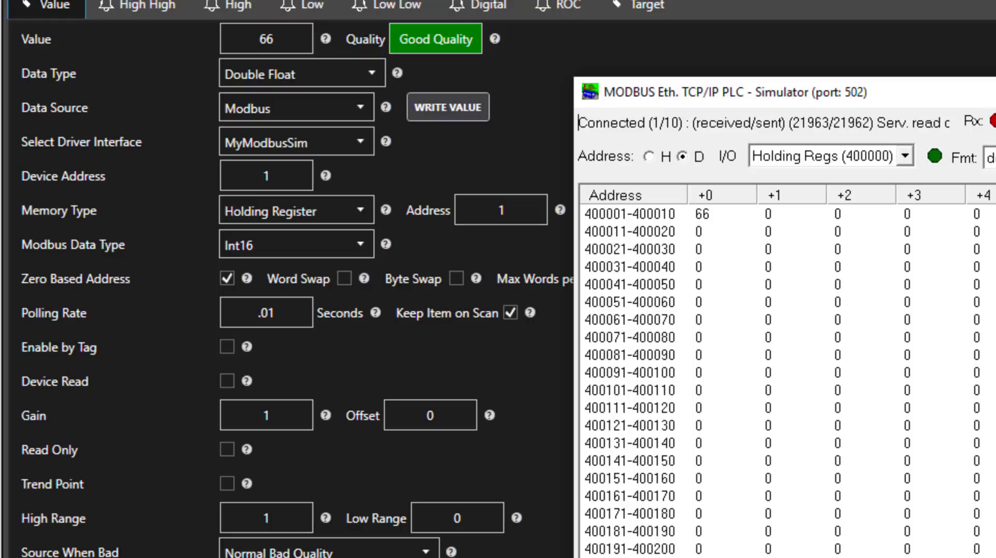
{"action": "left_click", "coordinate": [297, 108]}
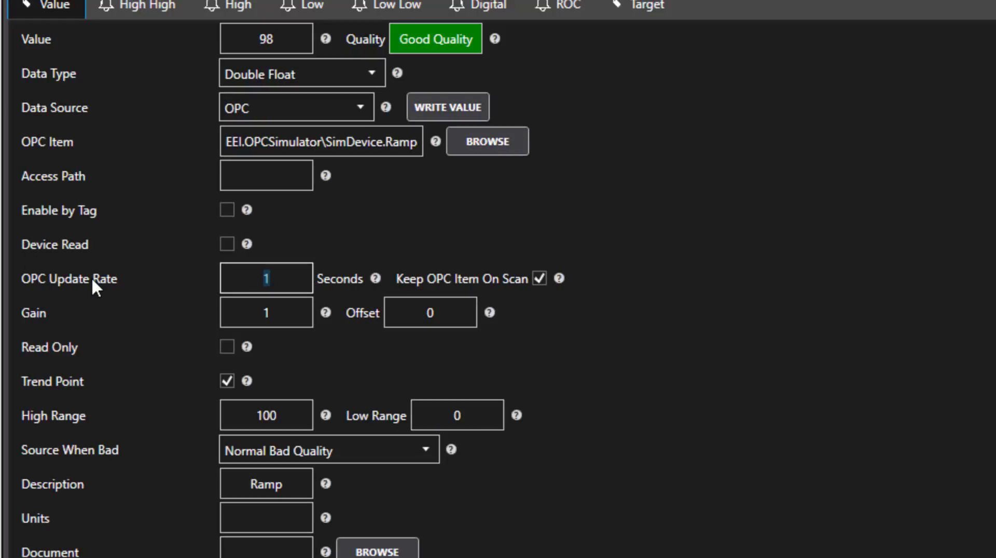
{"action": "type", "text": ".01"}
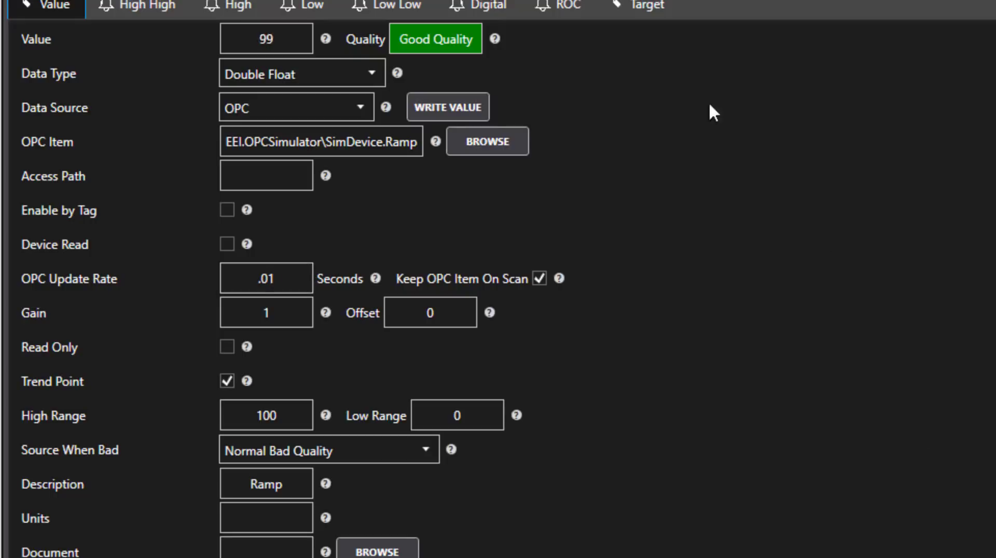
Enable Write to Target on the Ramp tag, targeting MyTag in ModbusGroup
{"action": "left_click", "coordinate": [642, 6]}
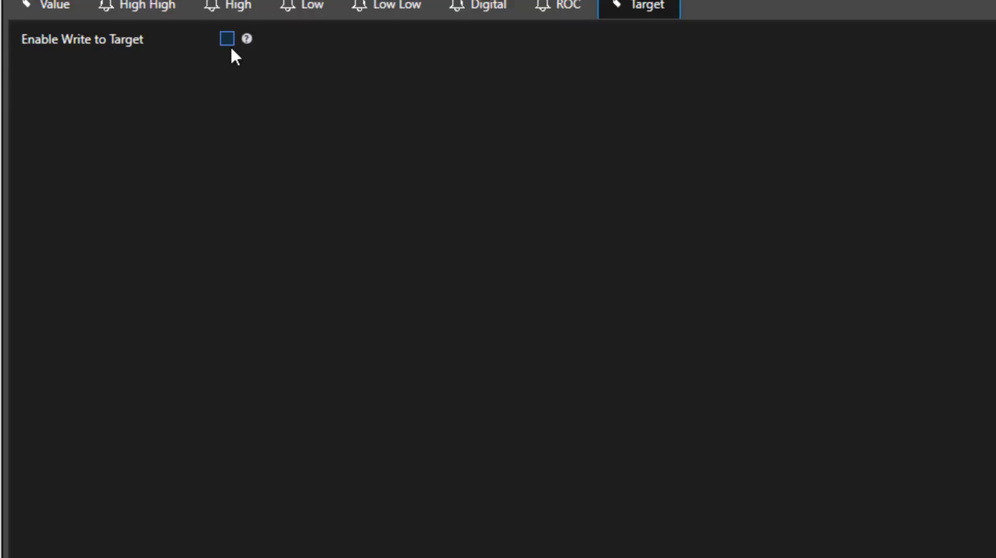
{"action": "left_click", "coordinate": [226, 38]}
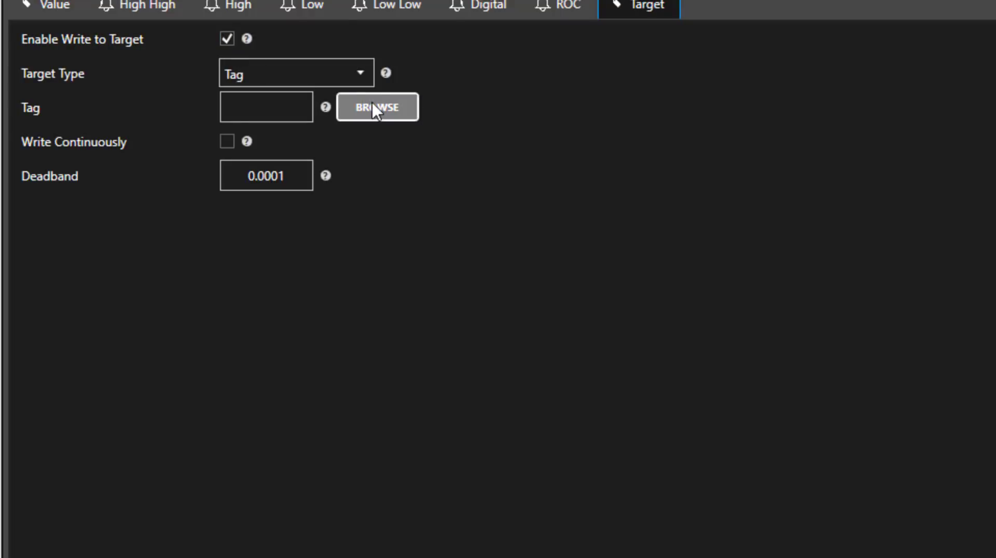
{"action": "left_click", "coordinate": [377, 107]}
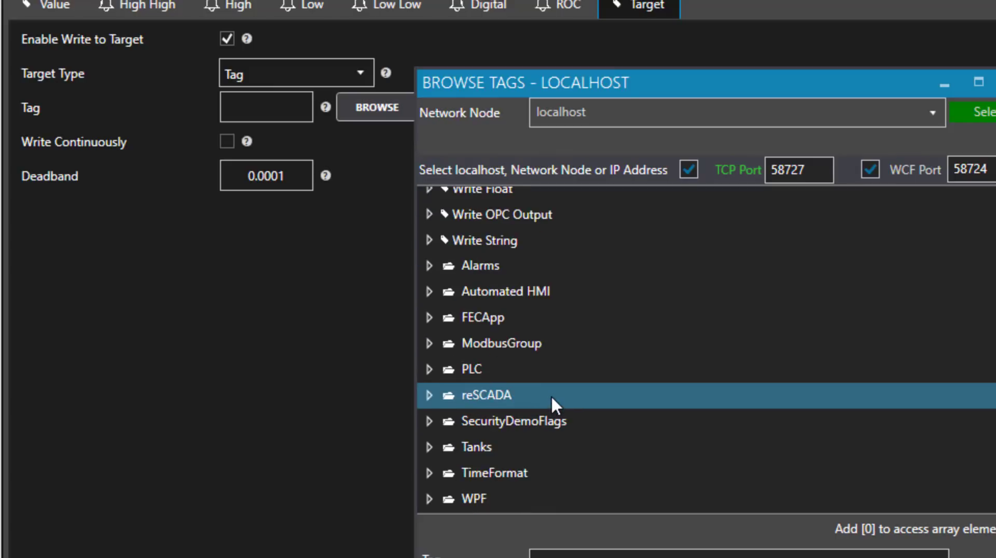
{"action": "left_click", "coordinate": [429, 344]}
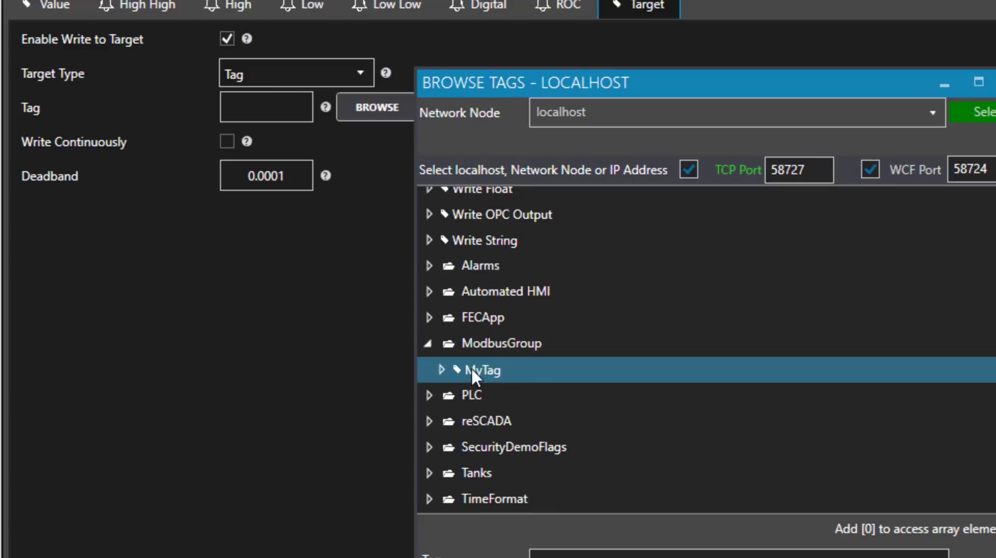
{"action": "left_click", "coordinate": [441, 370]}
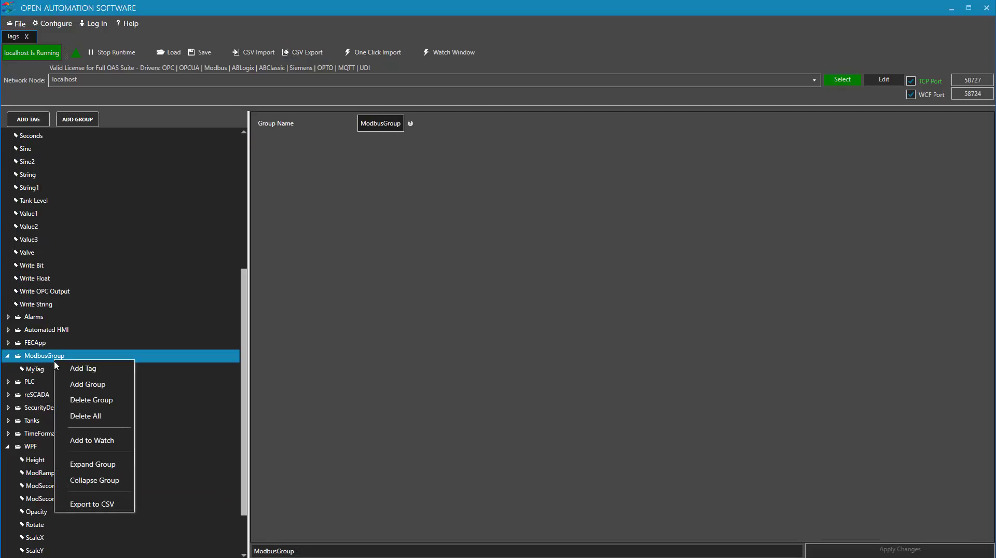
Export ModbusGroup to CSV with only Value columns, leaving out ROCAlarmLimit columns
{"action": "left_click", "coordinate": [93, 504]}
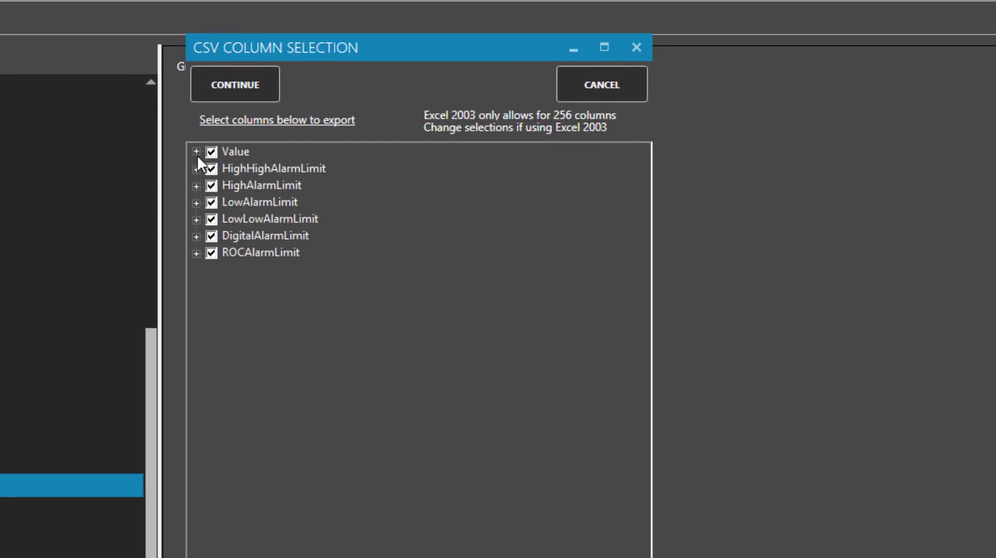
{"action": "left_click", "coordinate": [196, 152]}
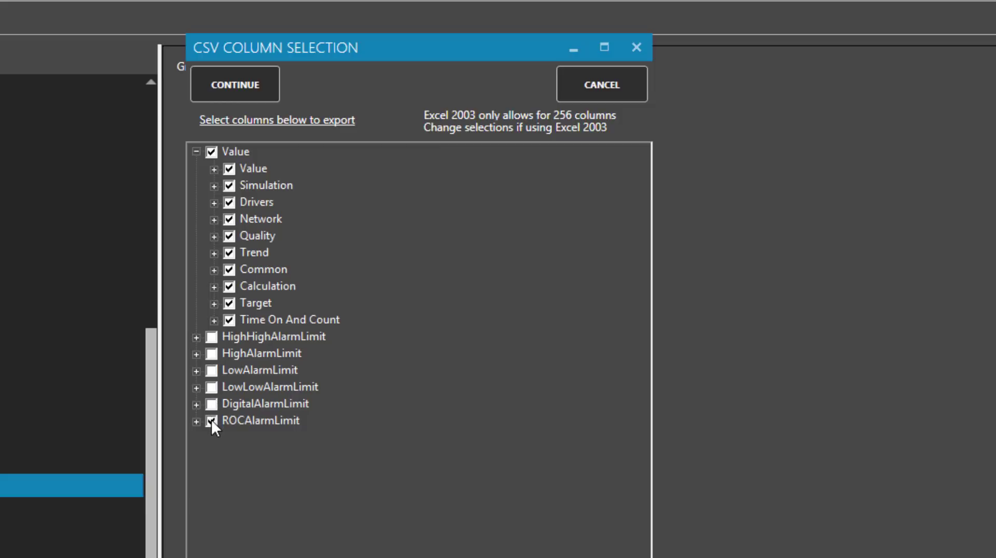
{"action": "left_click", "coordinate": [208, 421]}
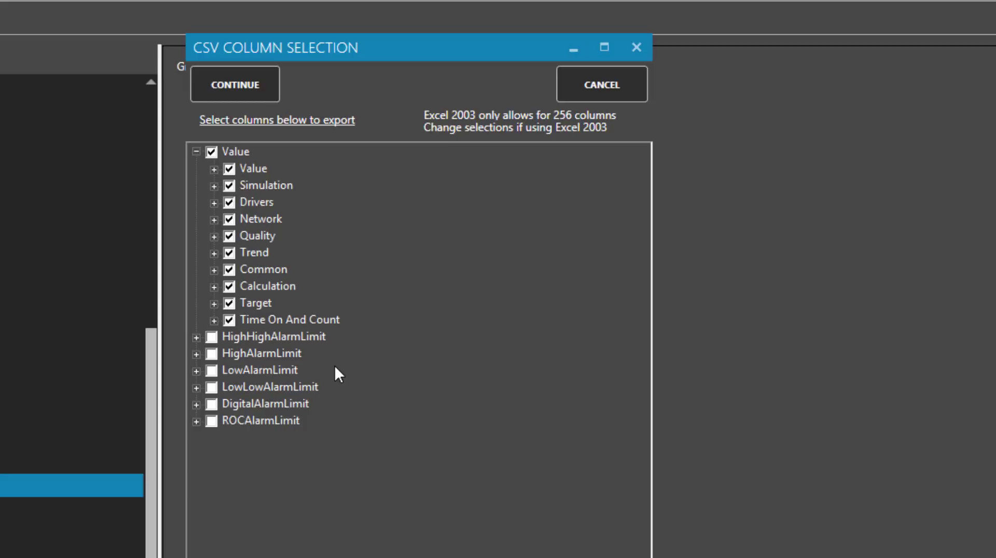
{"action": "left_click", "coordinate": [234, 84]}
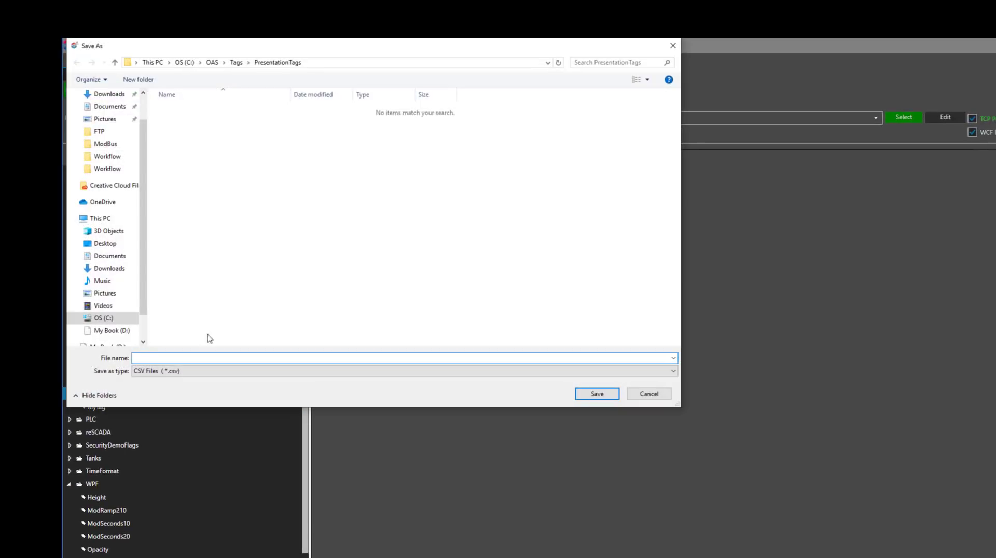
{"action": "type", "text": "Myfil"}
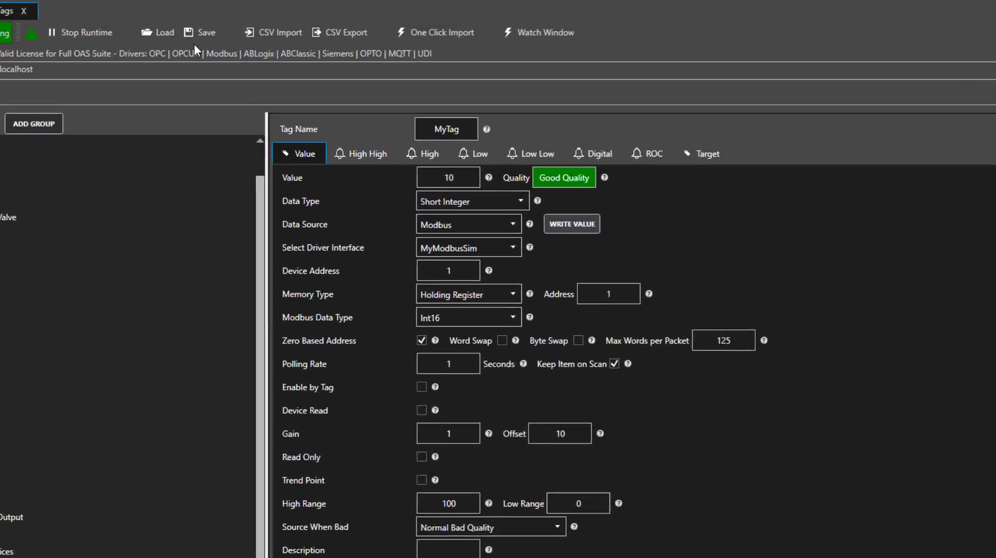
Save the tag configuration, replacing the existing Modbus.Tags file
{"action": "left_click", "coordinate": [205, 32]}
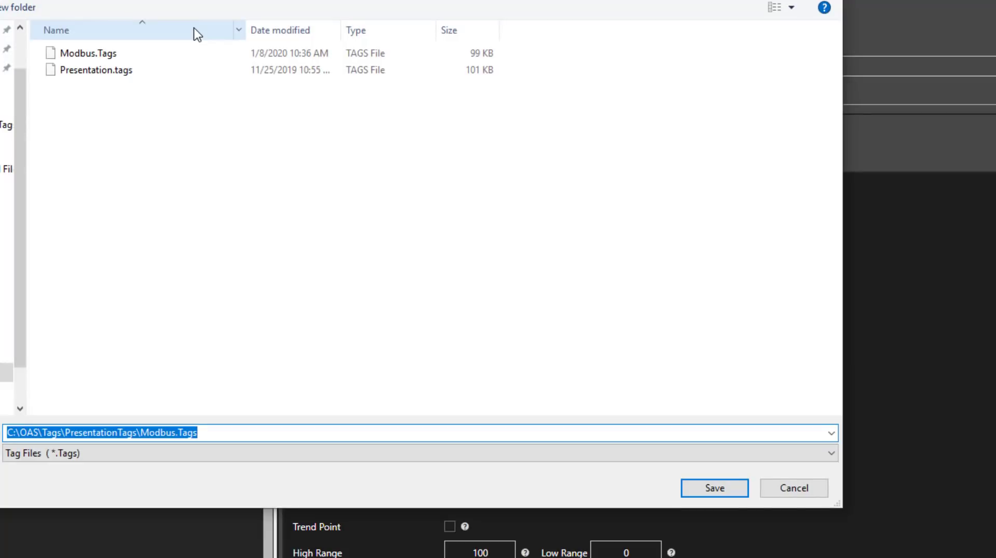
{"action": "left_click", "coordinate": [715, 488]}
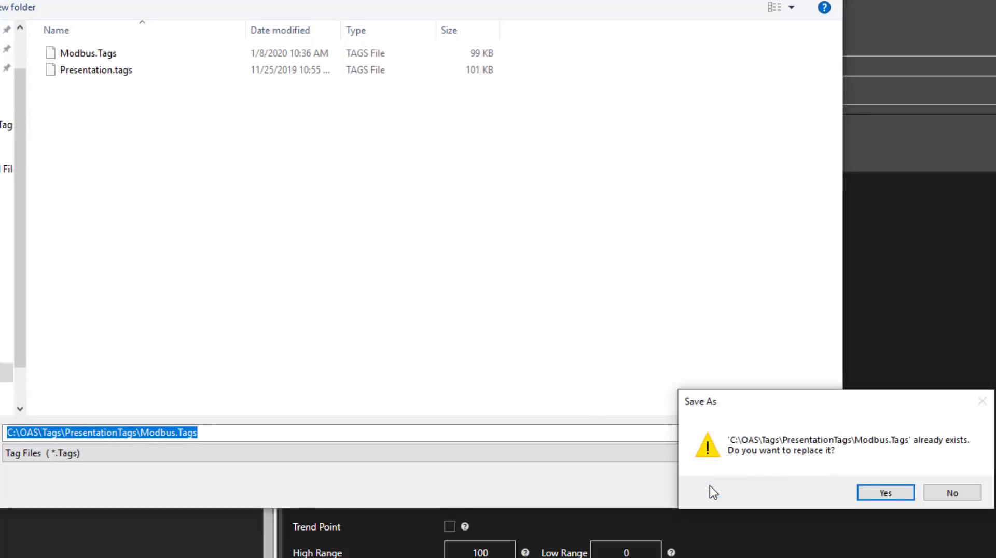
{"action": "left_click", "coordinate": [885, 493]}
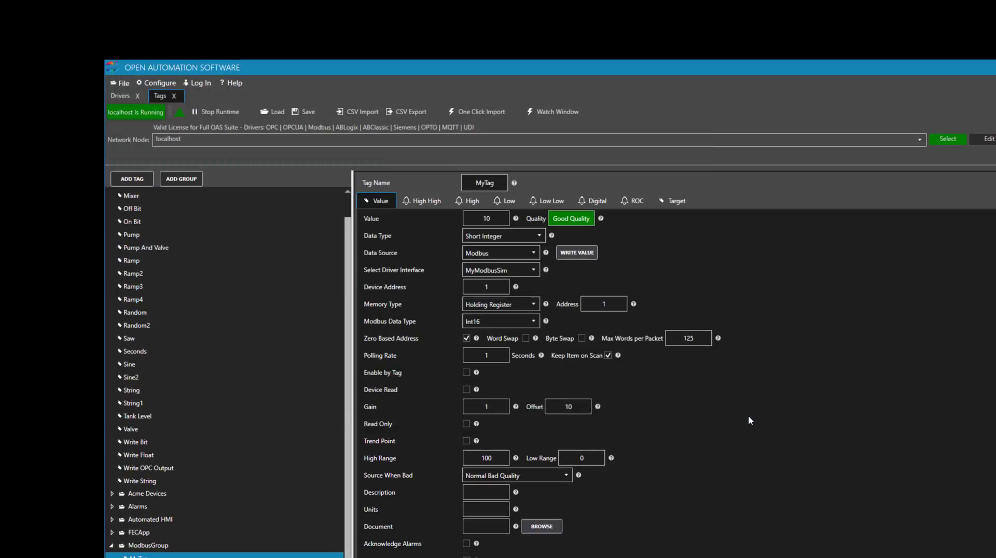
In system options, enable a default tag configuration file set to Modbus.Tags
{"action": "left_click", "coordinate": [159, 83]}
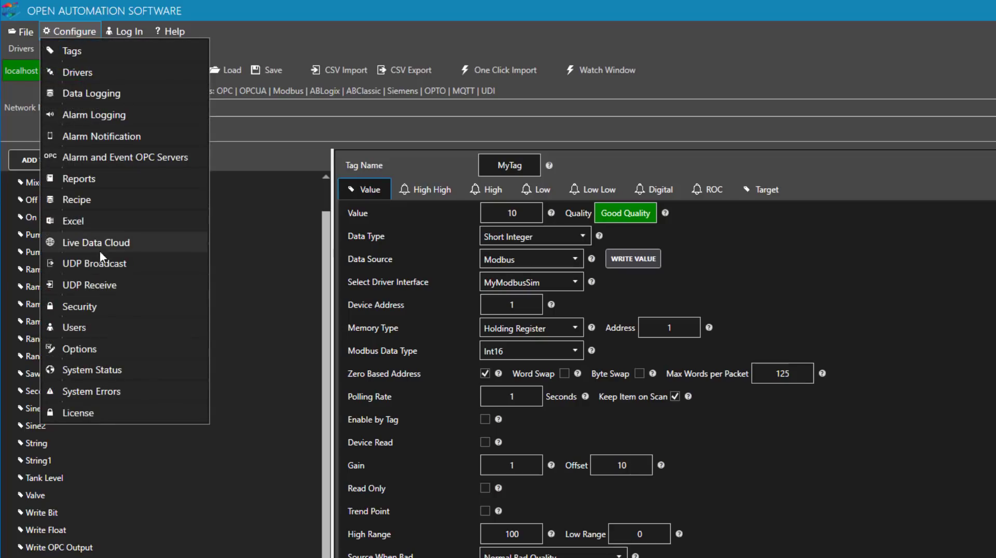
{"action": "left_click", "coordinate": [79, 350]}
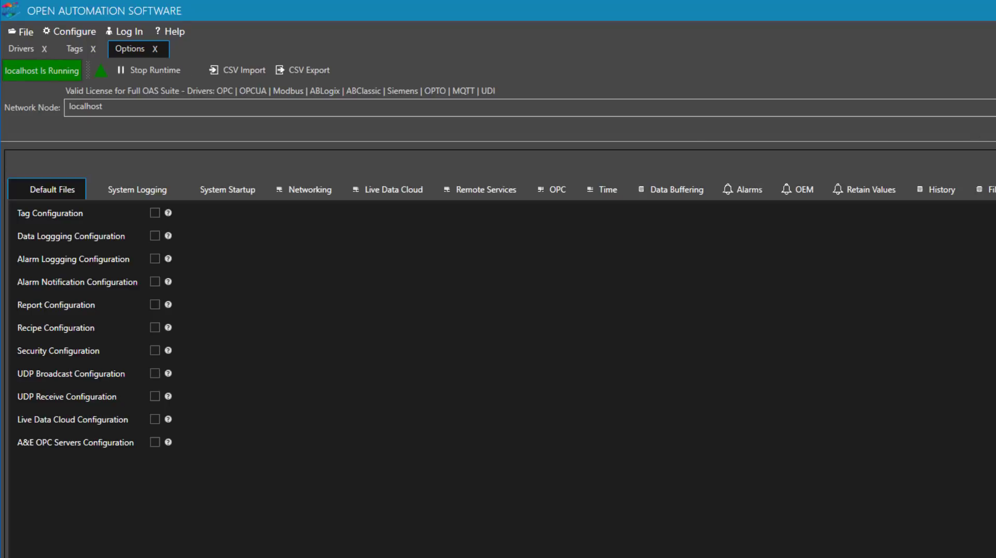
{"action": "left_click", "coordinate": [154, 212]}
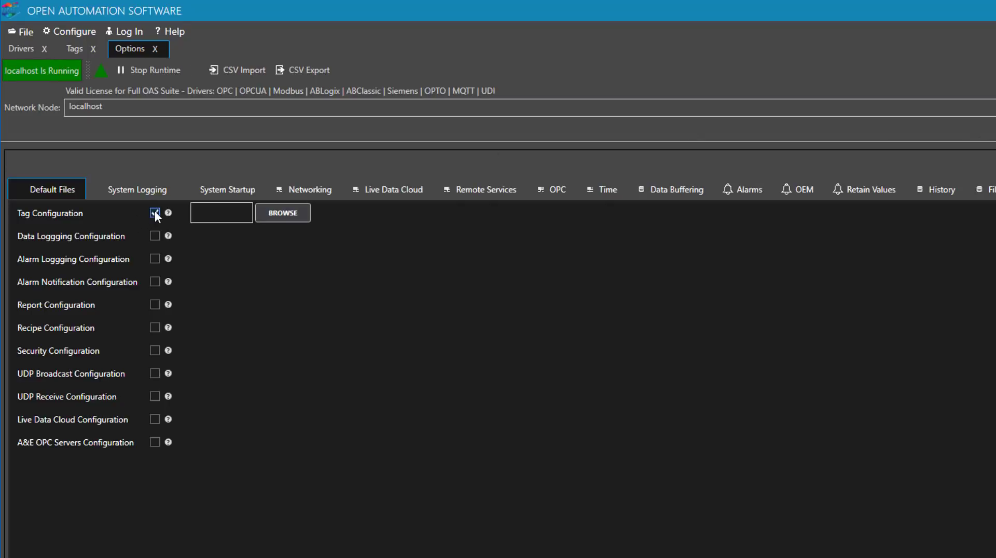
{"action": "left_click", "coordinate": [282, 213]}
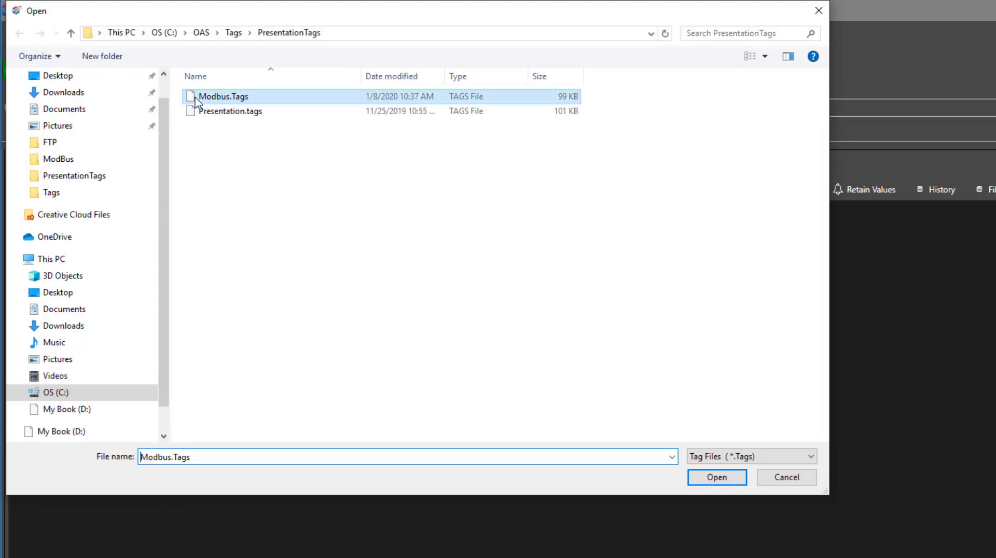
{"action": "left_click", "coordinate": [717, 477]}
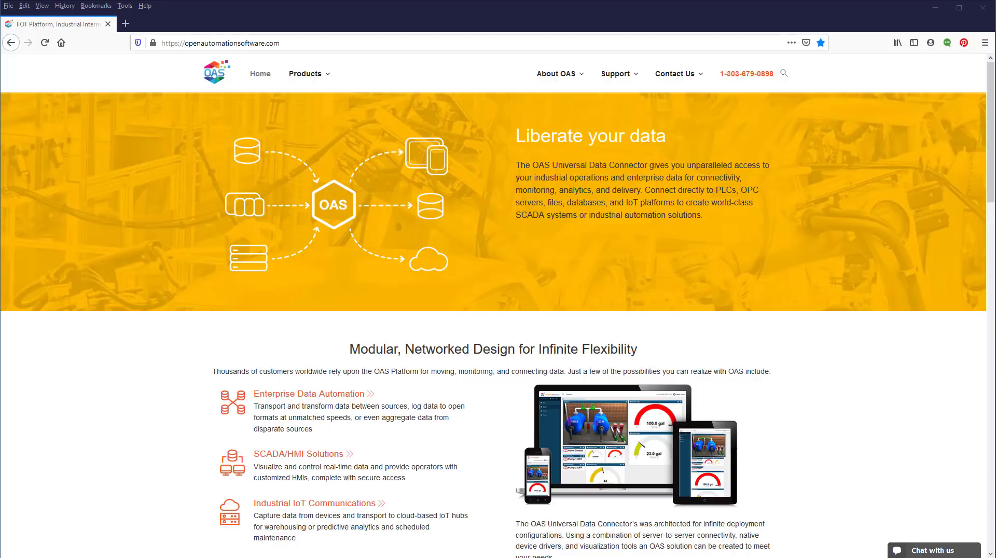
Go to the Contact Us page from the OAS website's top navigation
{"action": "left_click", "coordinate": [674, 73]}
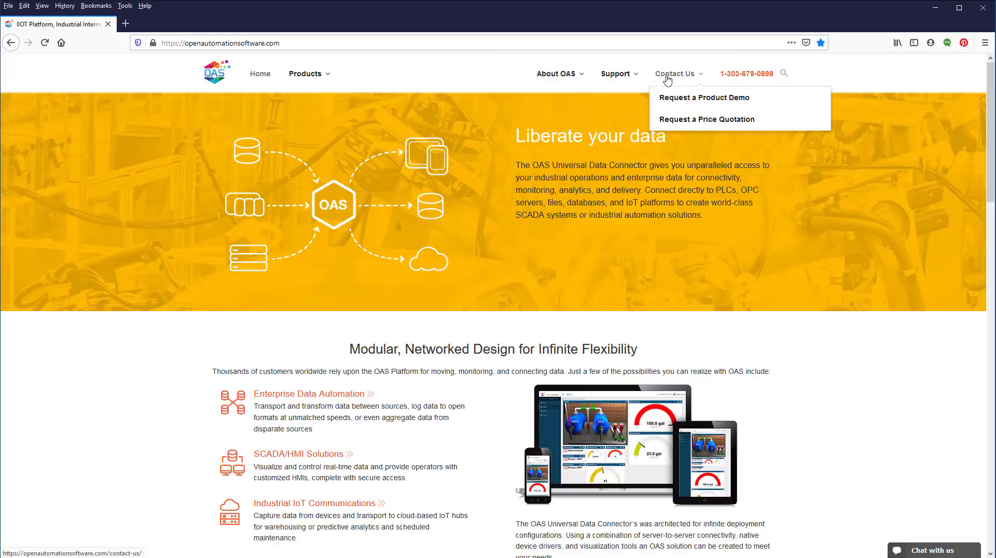
{"action": "left_click", "coordinate": [675, 73]}
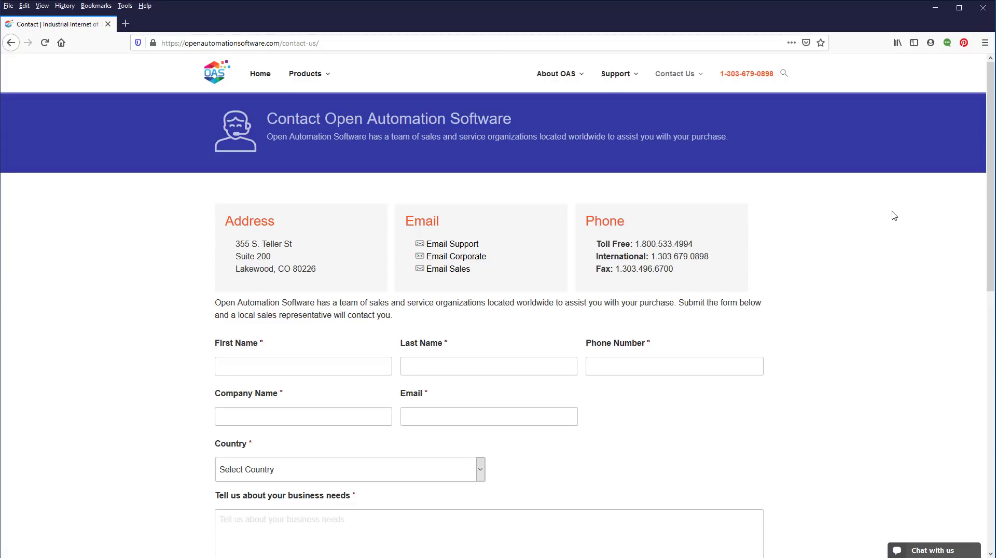